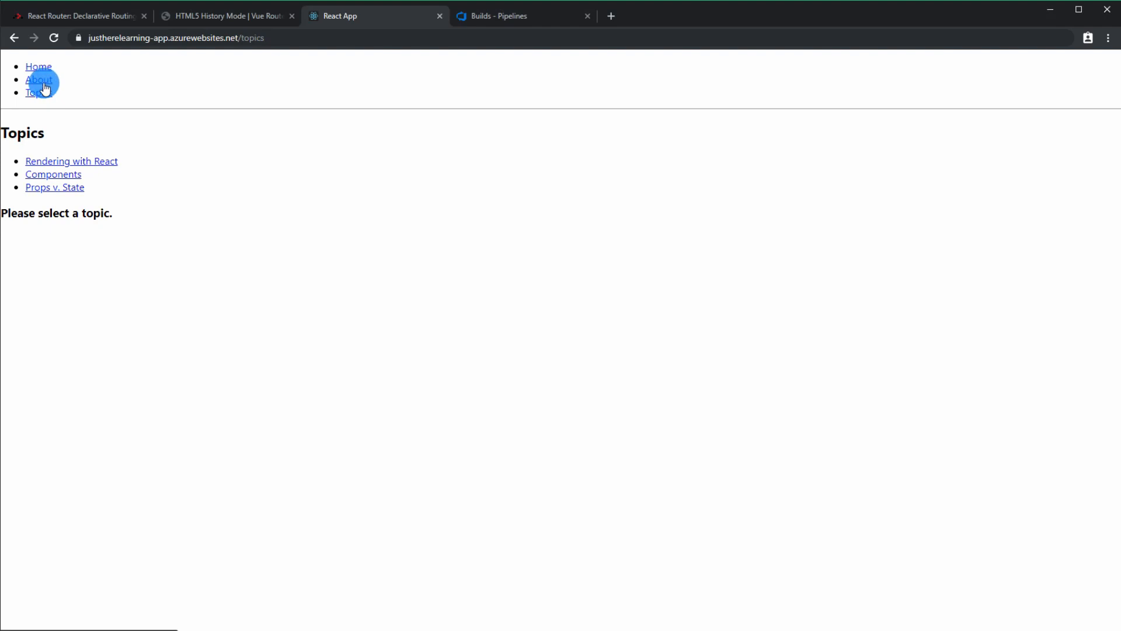
- Open the deployed app's About page and reload it, showing the 404 Not Found error
click(38, 80)
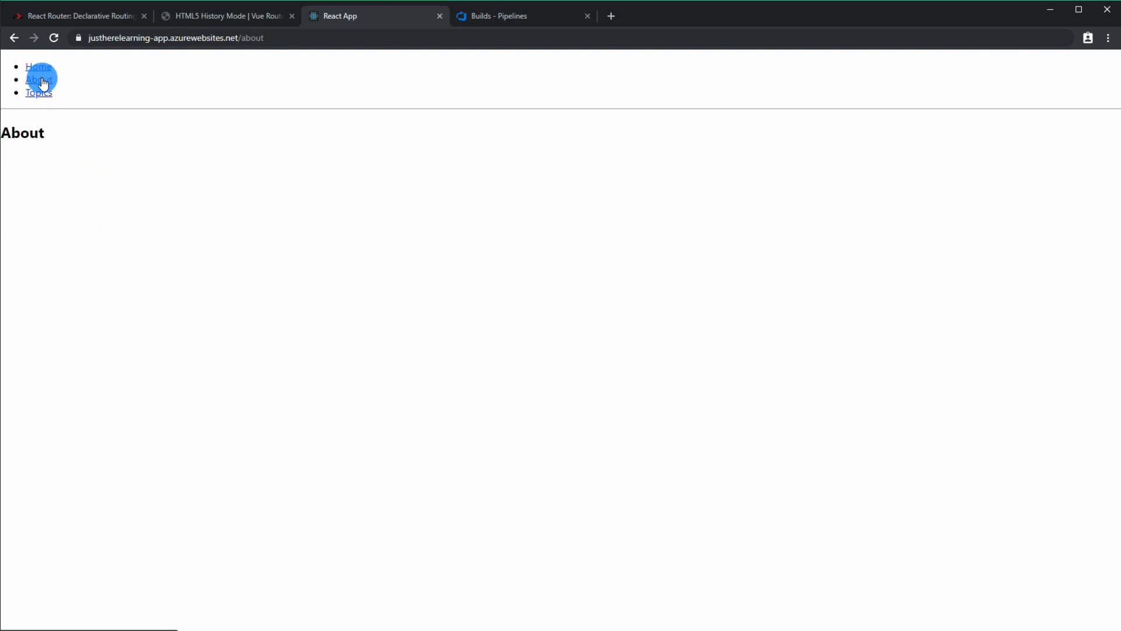
mouse_move(52, 116)
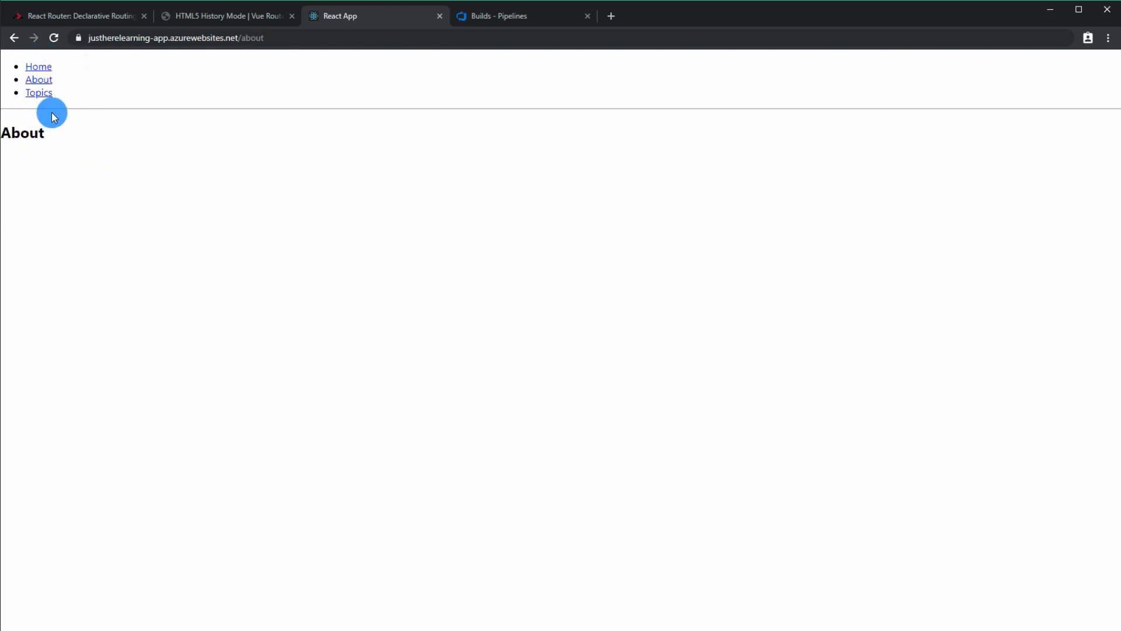
mouse_move(53, 37)
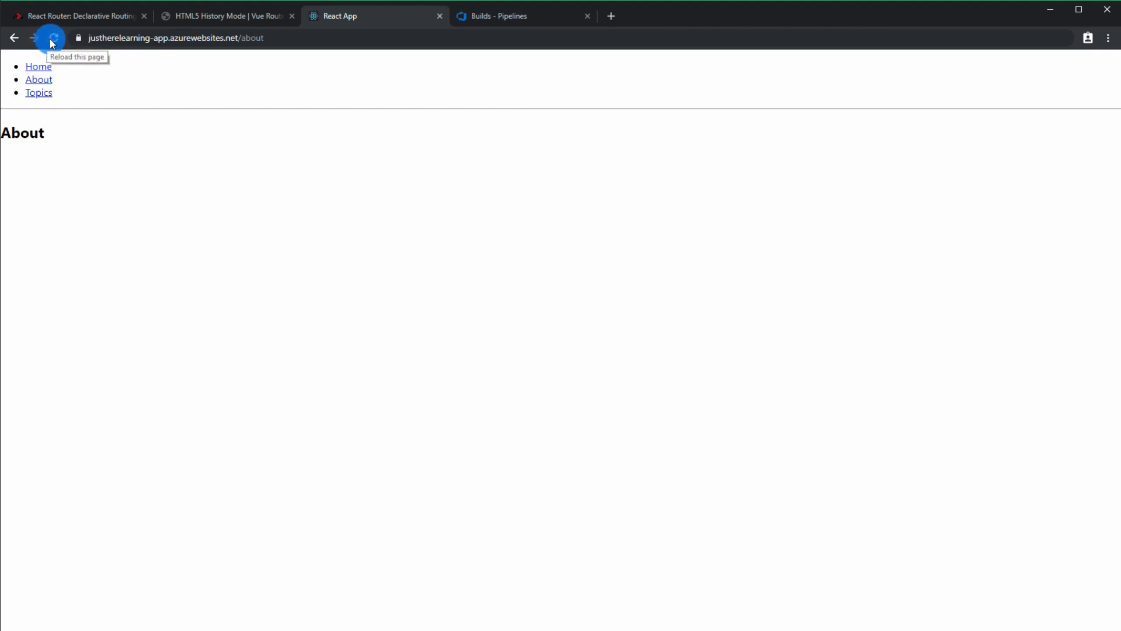
click(51, 38)
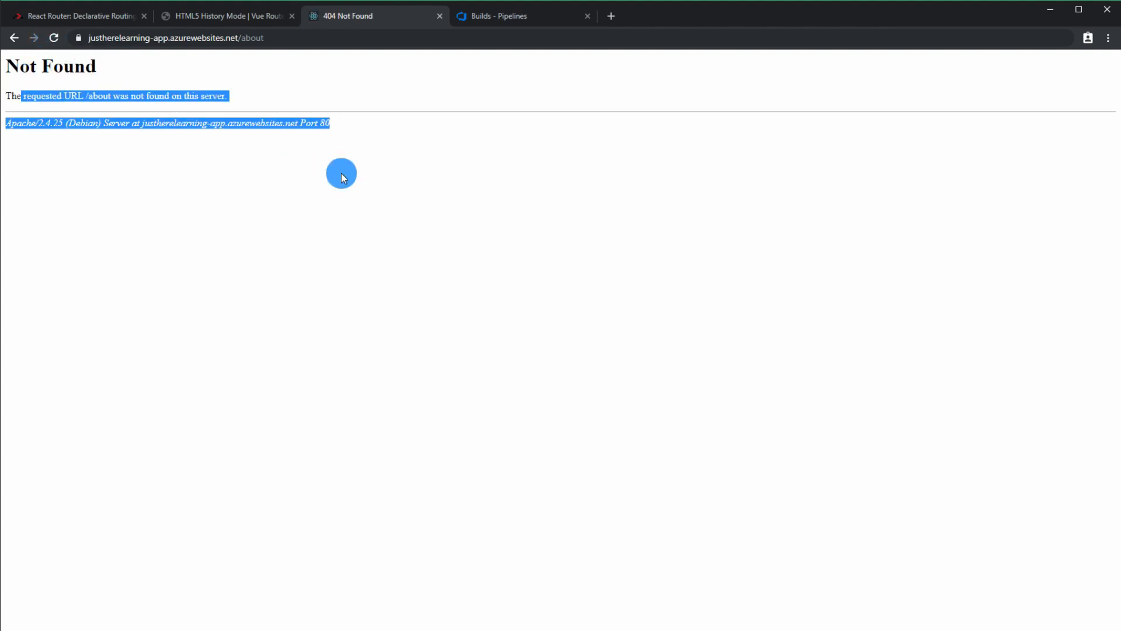
click(341, 174)
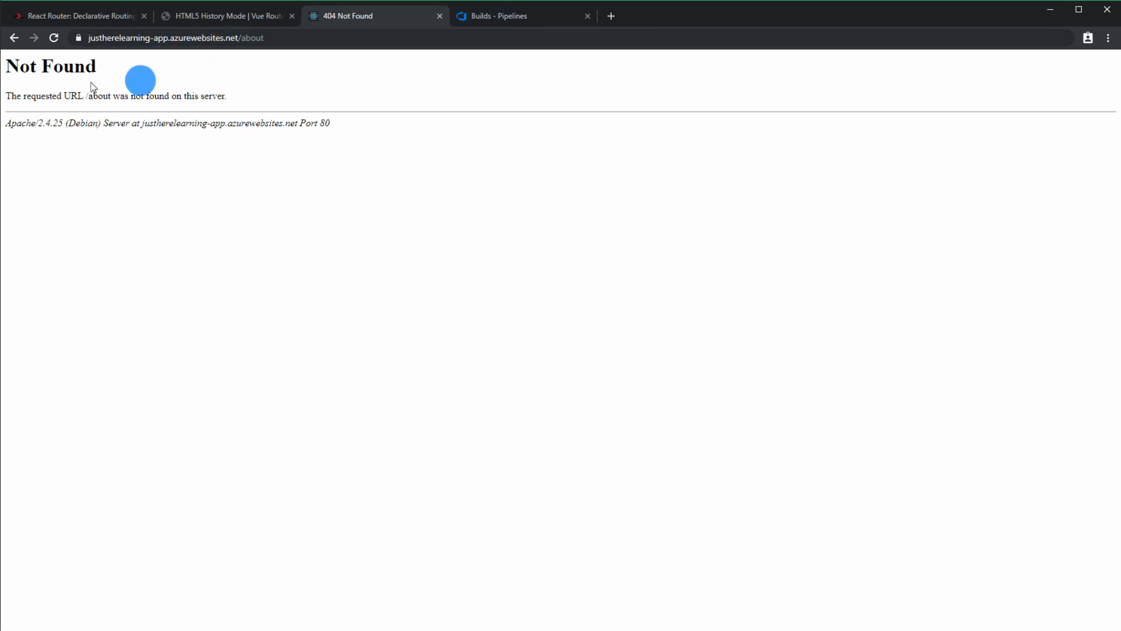
- View the React Router basic example, then the Vue Router HTML5 History Mode guide
click(79, 15)
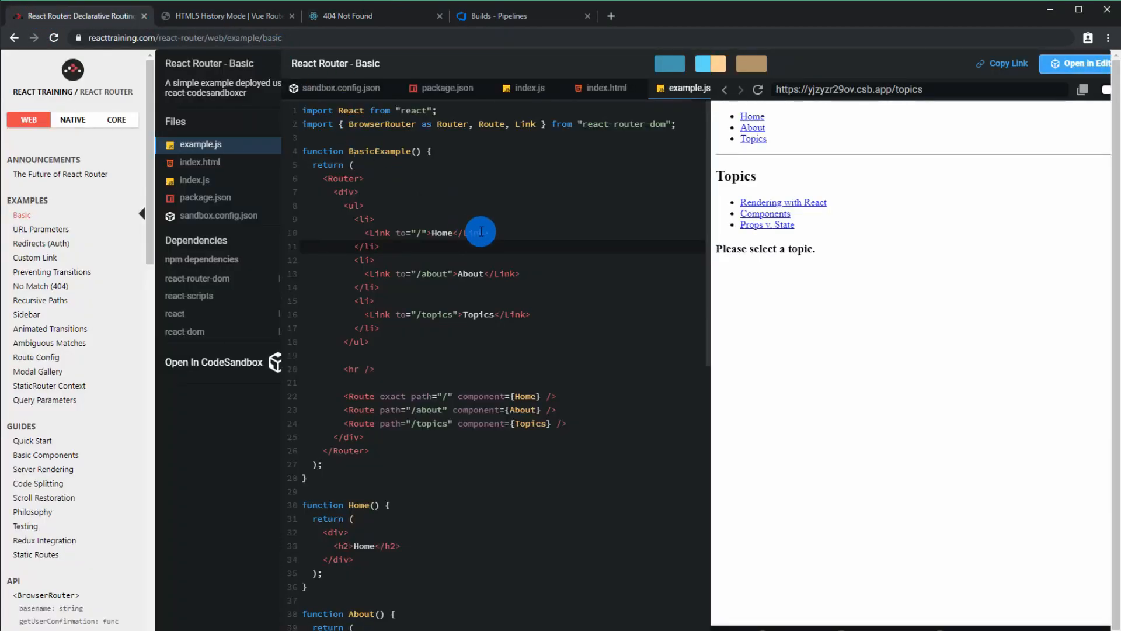
mouse_move(467, 79)
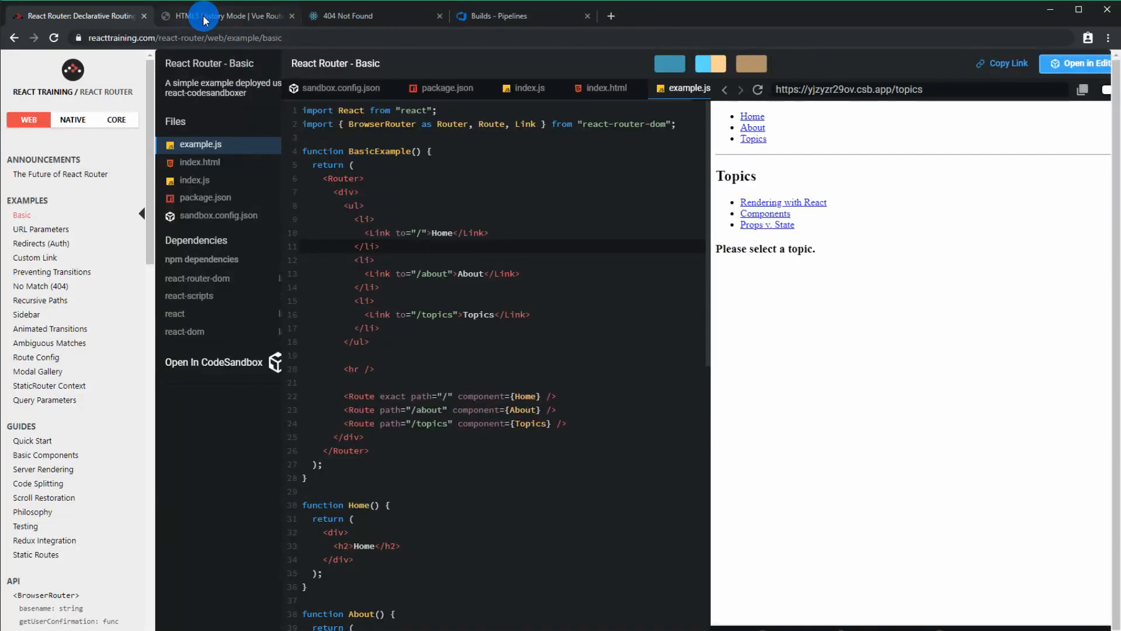
click(227, 16)
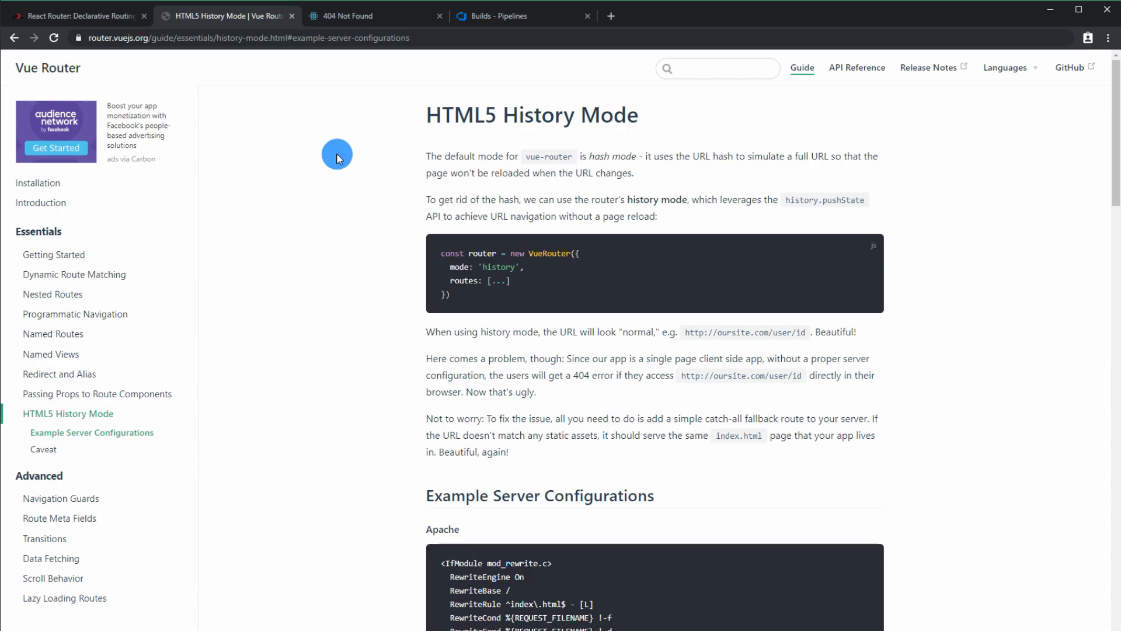
mouse_move(756, 192)
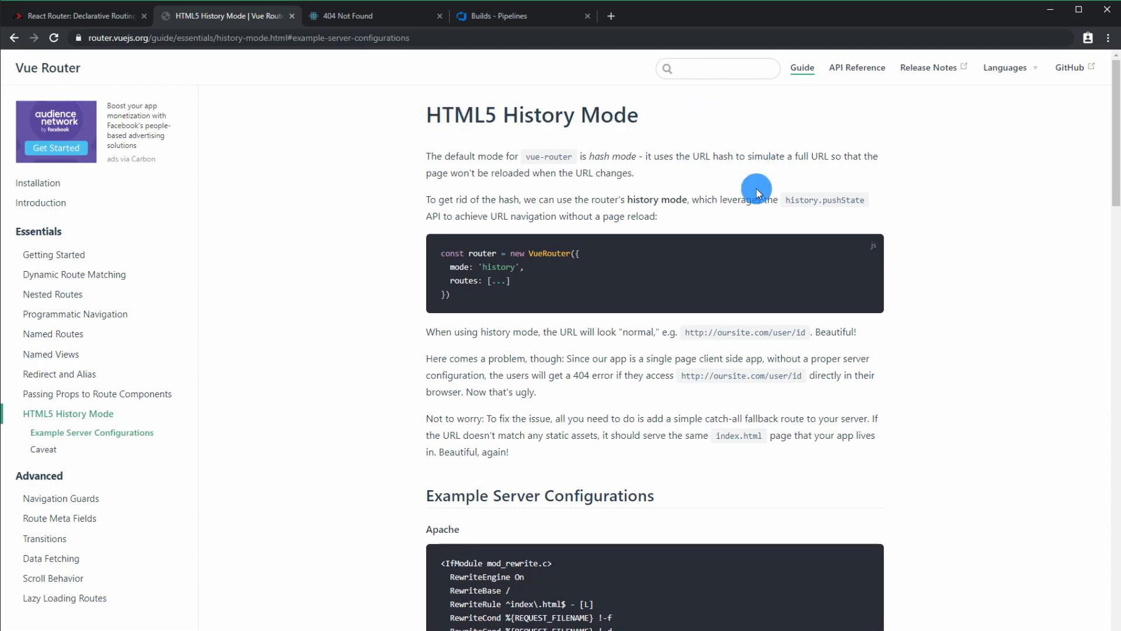
- Scroll the Vue Router guide down to the Apache example rewrite configuration
scroll(down, 3)
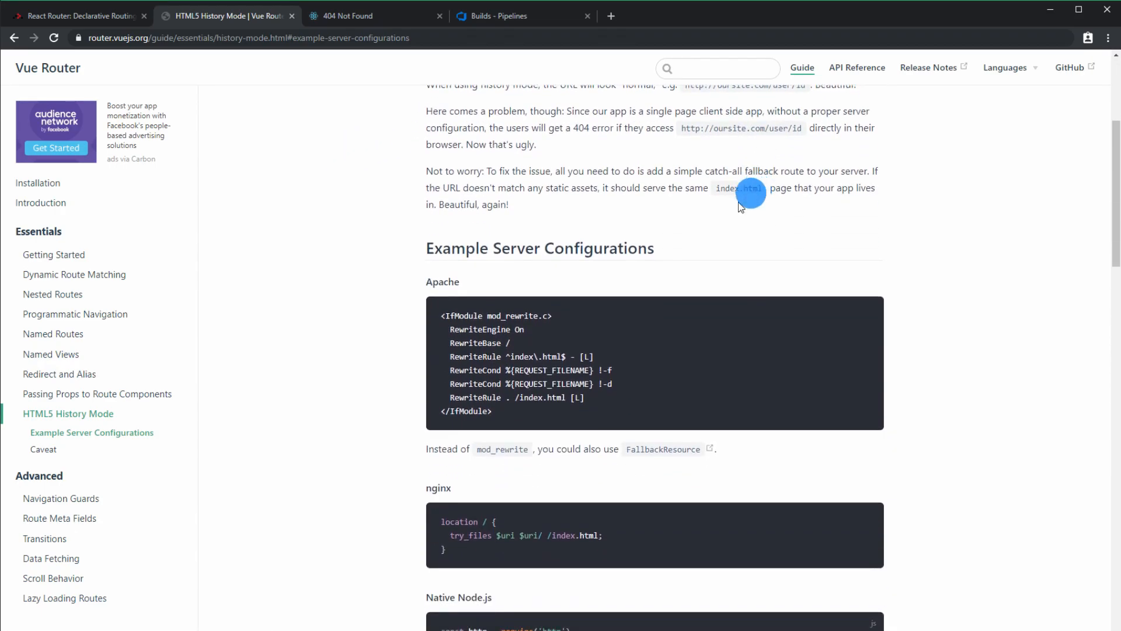
mouse_move(388, 303)
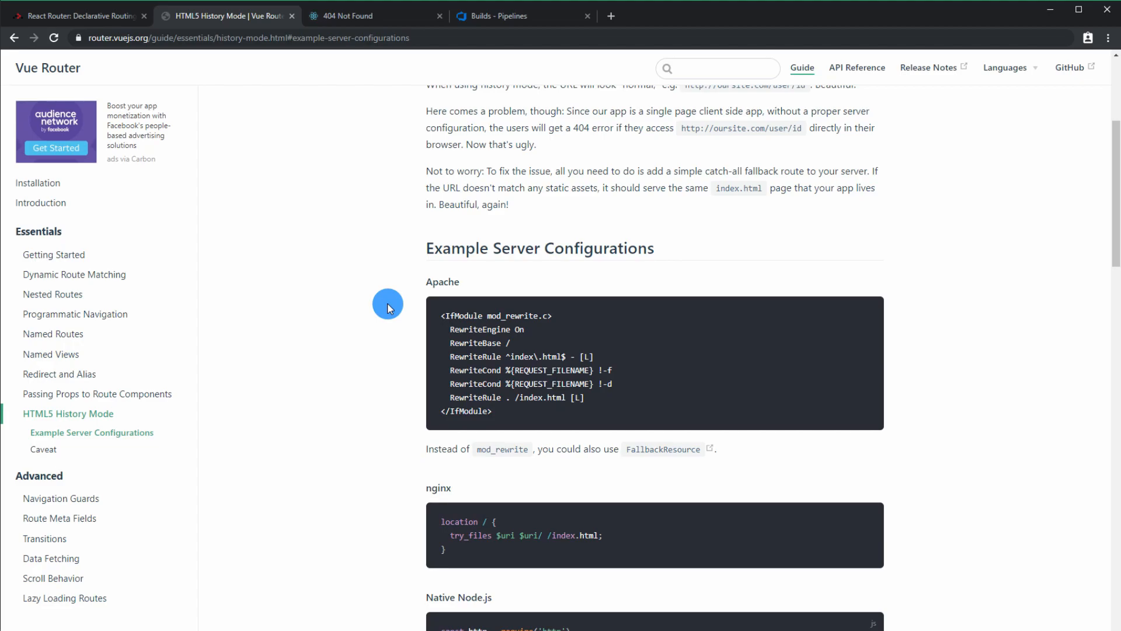
mouse_move(735, 210)
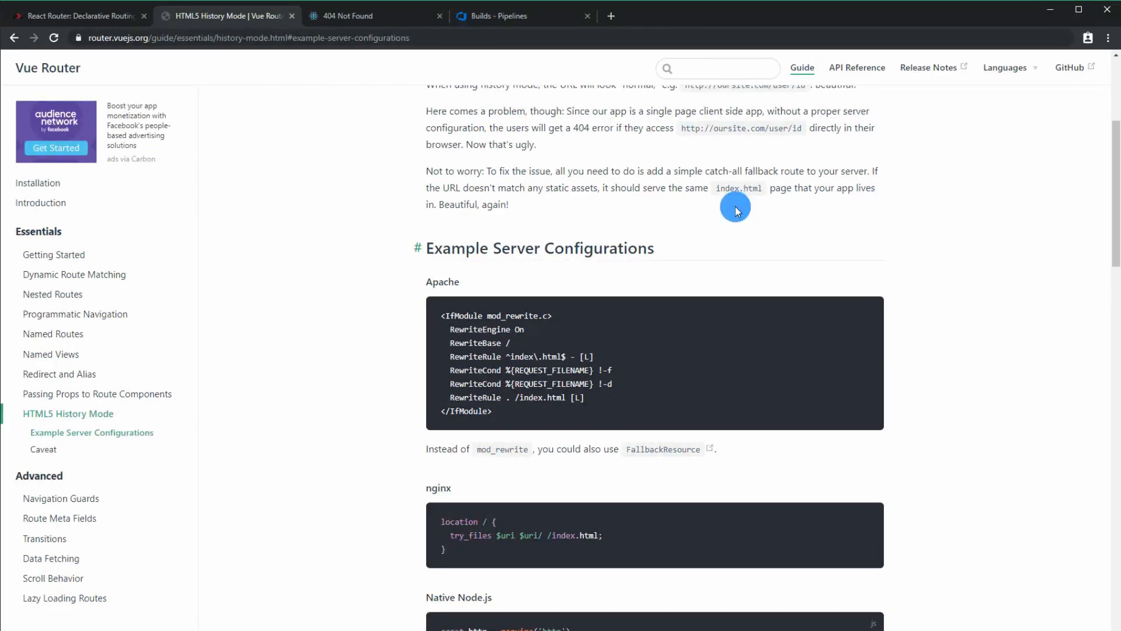
mouse_move(504, 410)
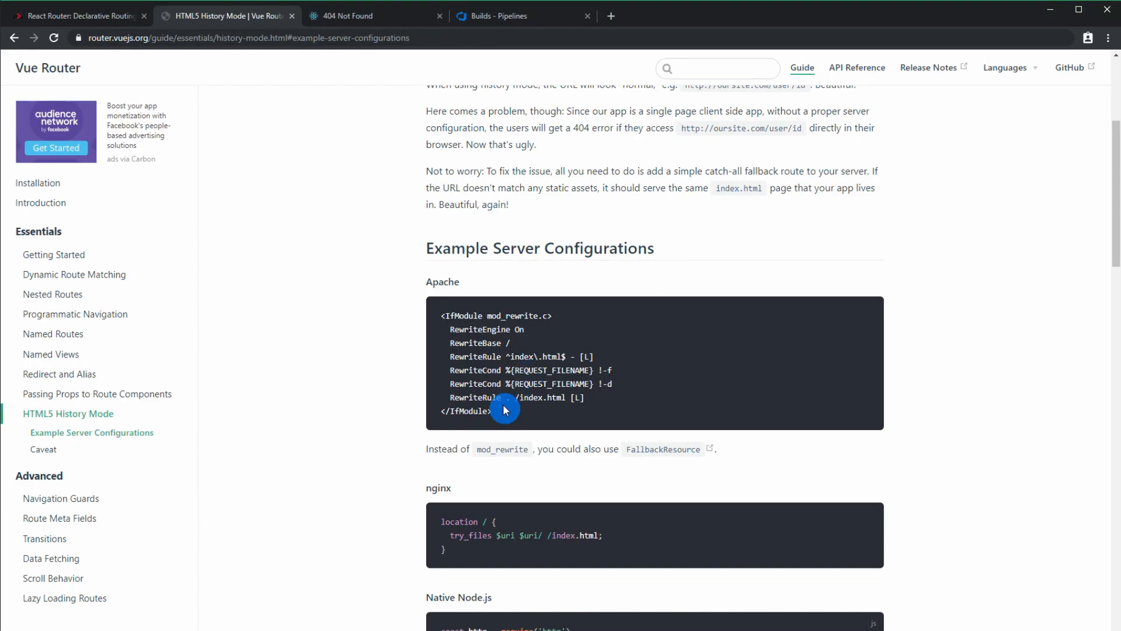
mouse_move(408, 324)
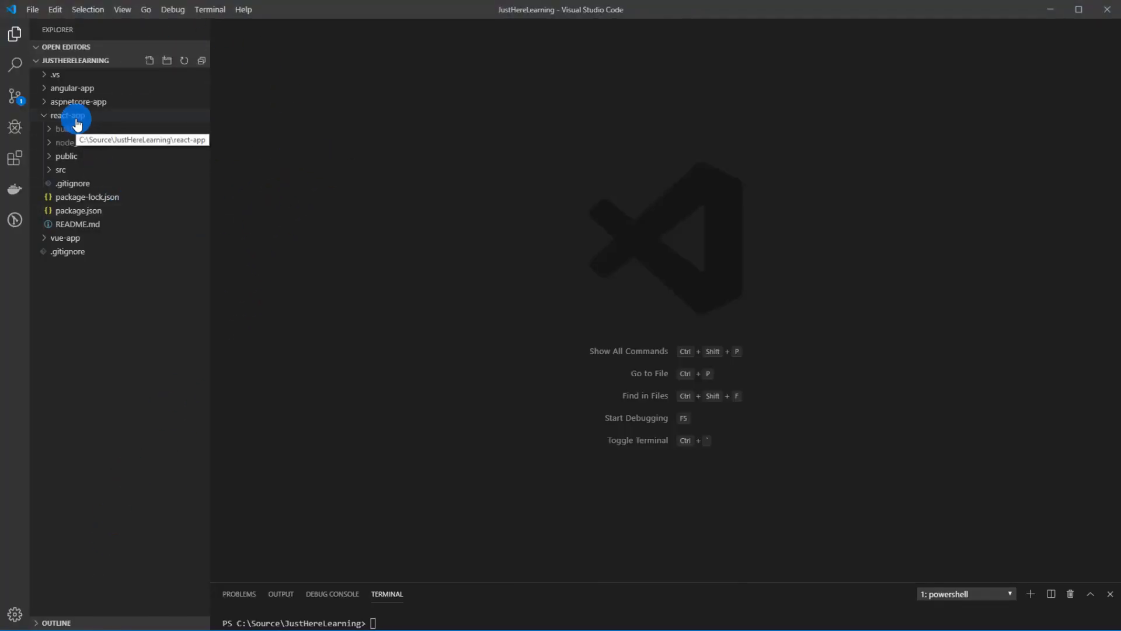
- Create a new '.hta' file in the react-app folder in Visual Studio Code
click(149, 60)
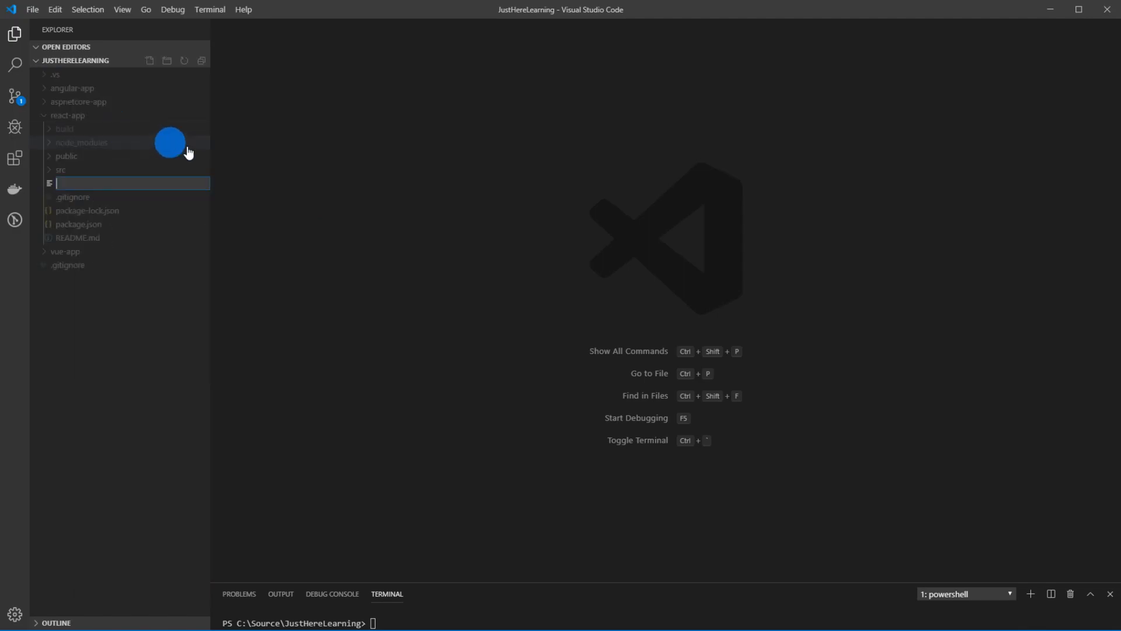
text(.hta)
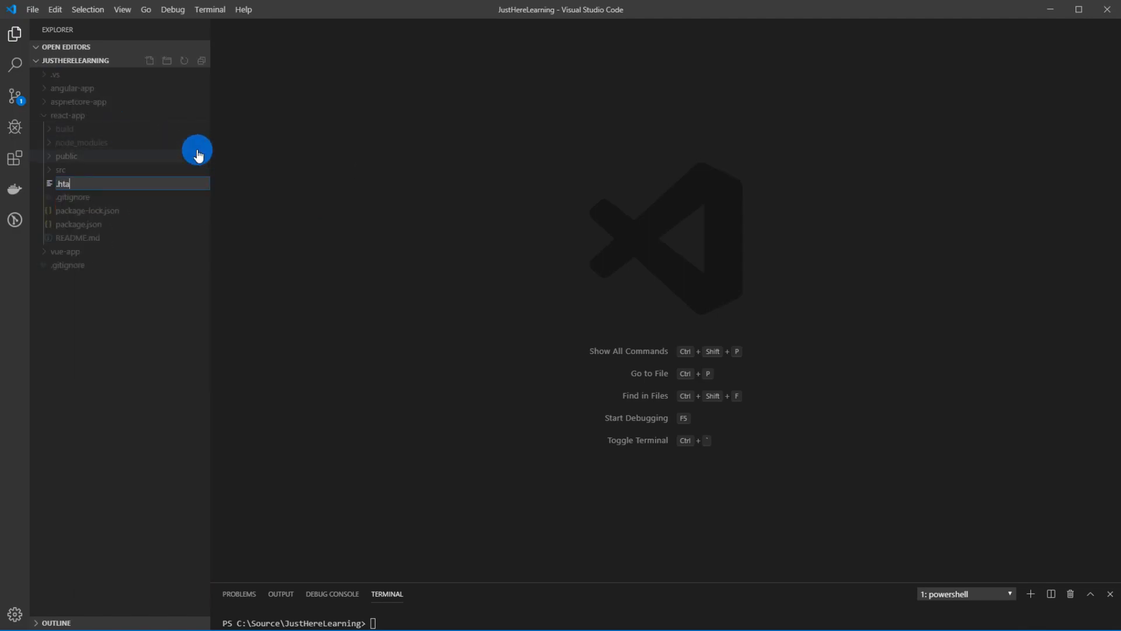
key(Return)
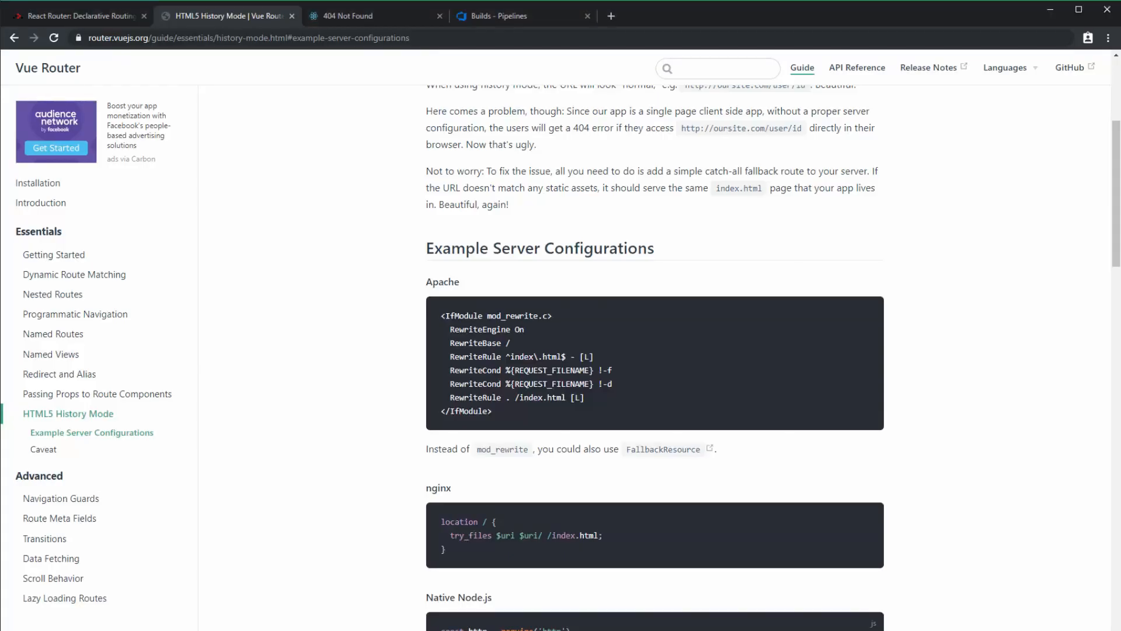
- Open the React-App-CI build pipeline for editing in Azure DevOps
click(511, 16)
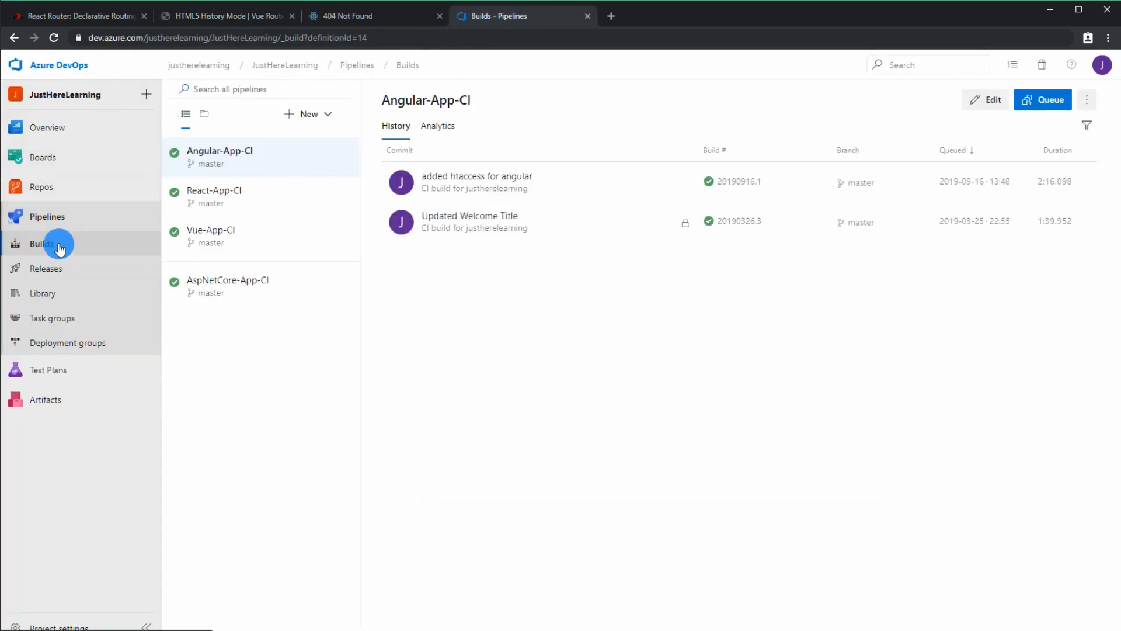
mouse_move(232, 200)
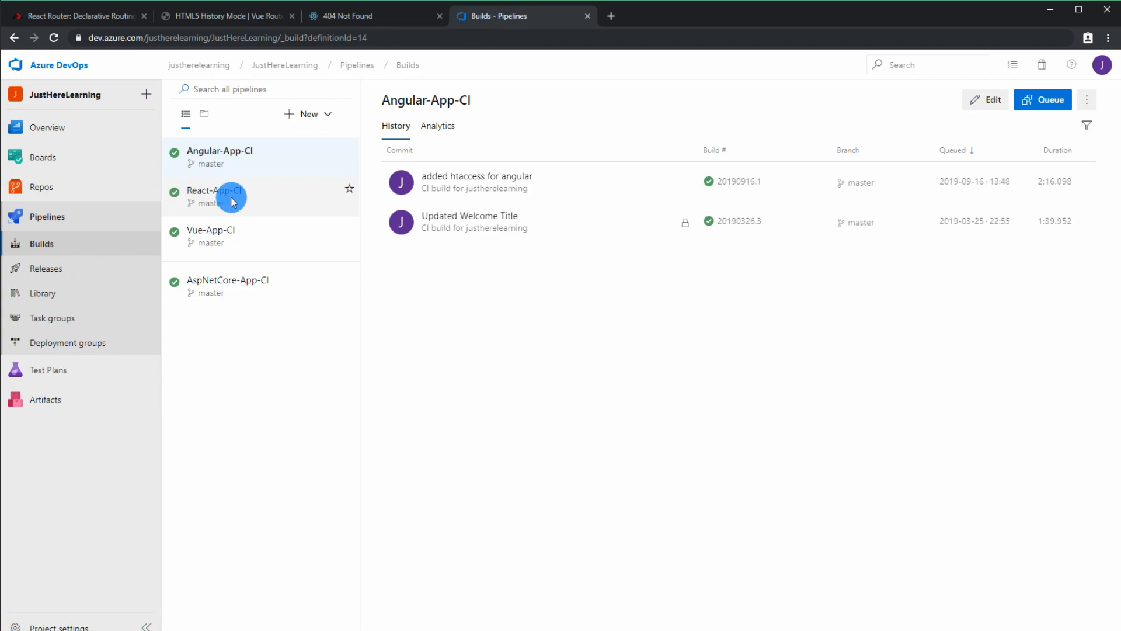
click(215, 196)
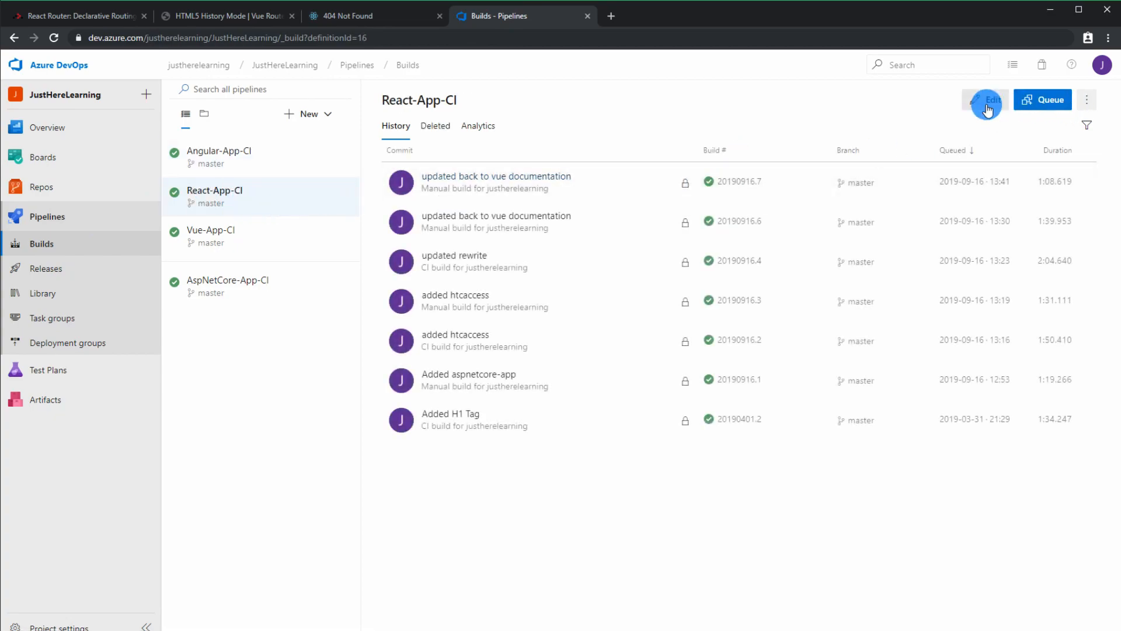
click(990, 99)
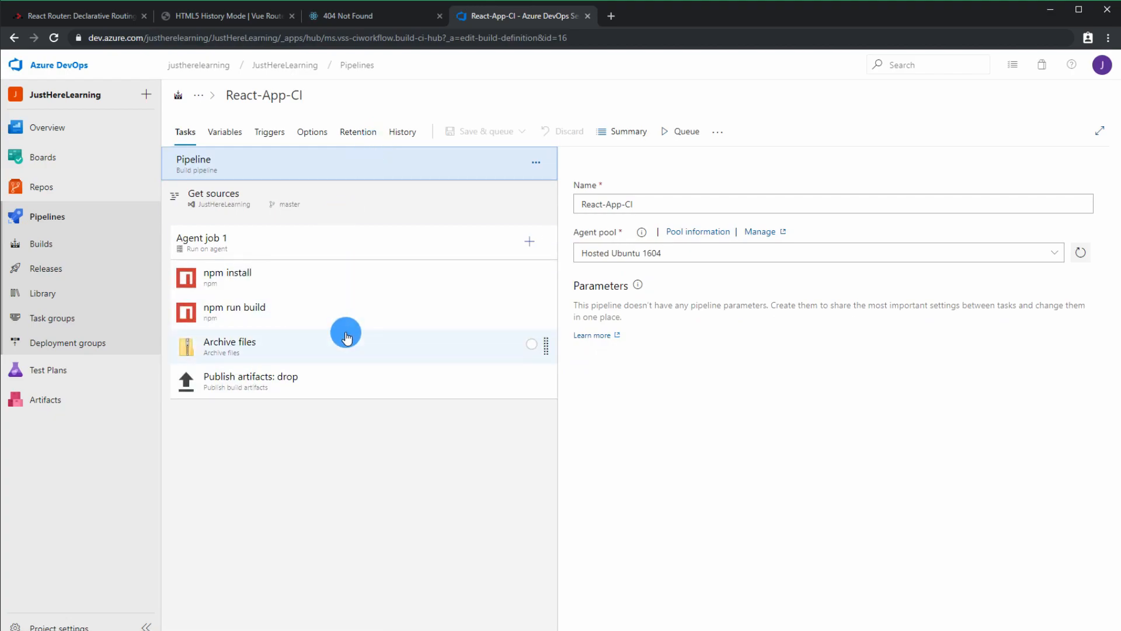
mouse_move(402, 338)
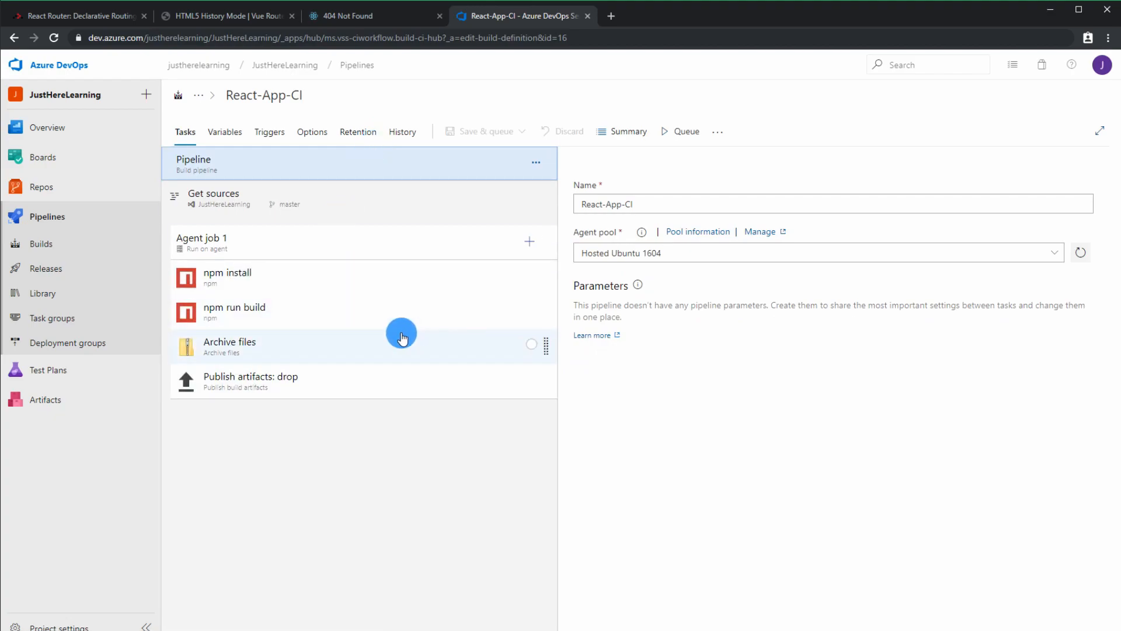
- Add a Copy files task to Agent job 1, searching the catalogue for 'copy'
click(530, 242)
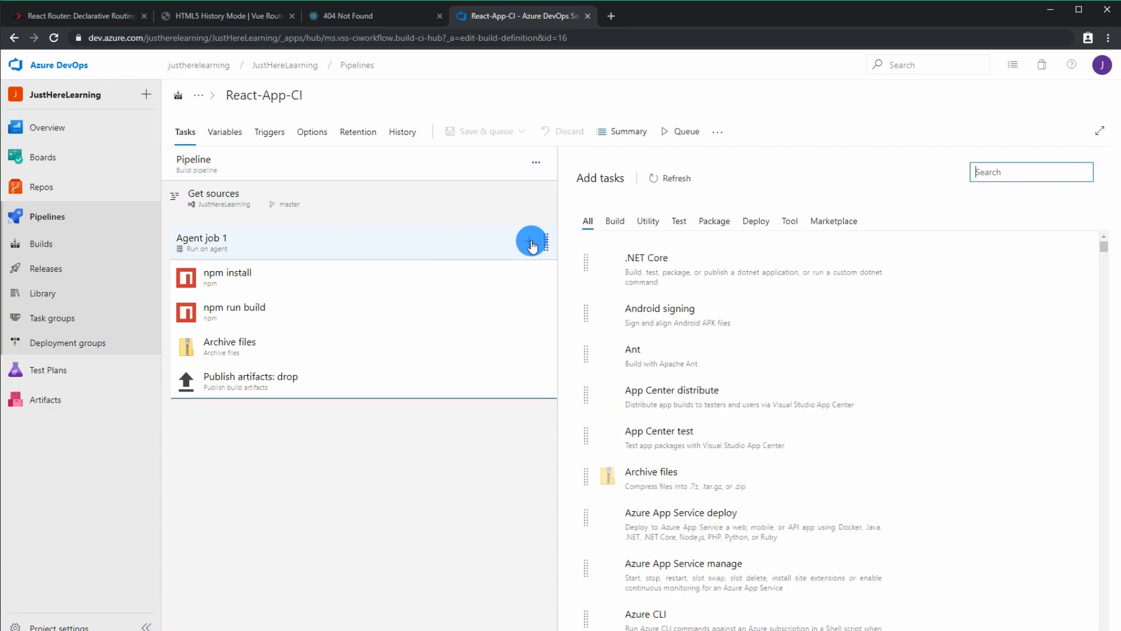
click(668, 179)
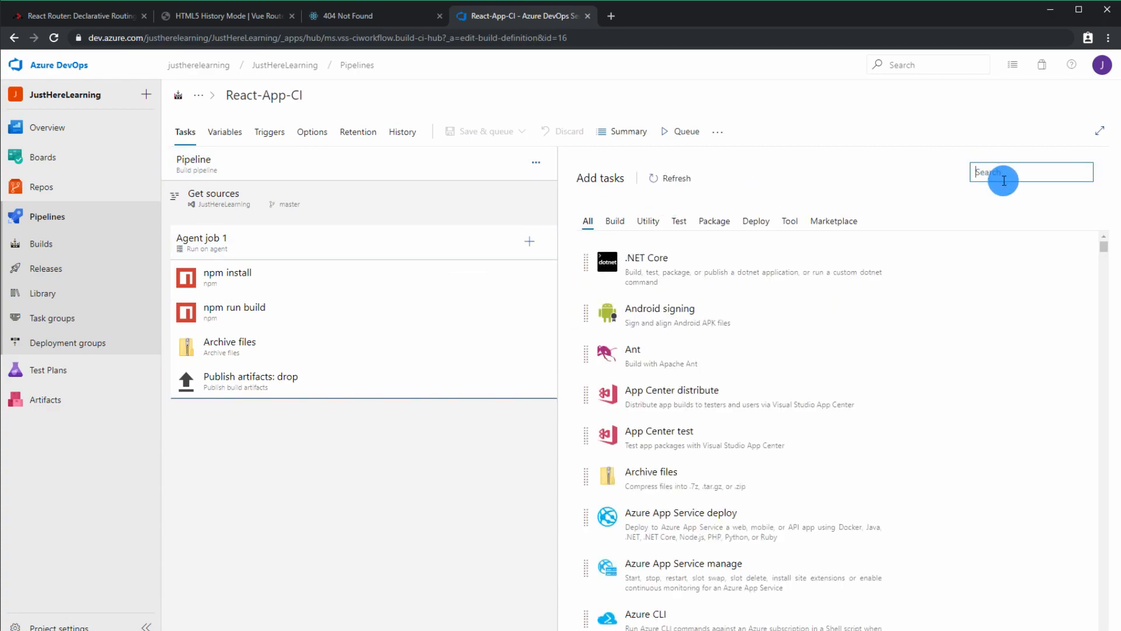
text(copy)
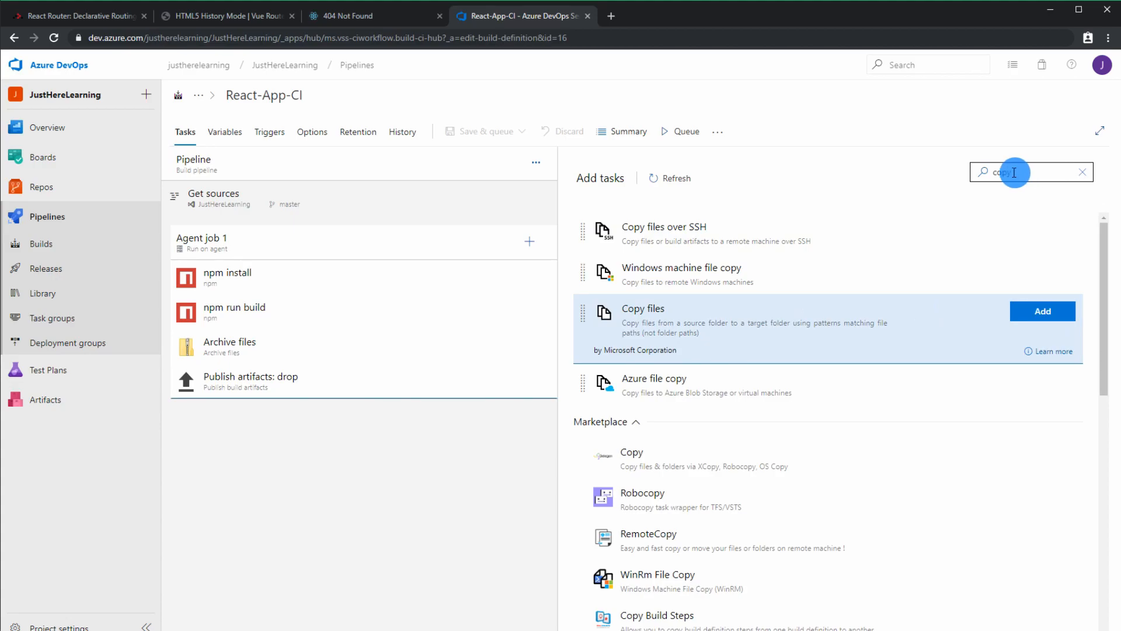
click(1042, 312)
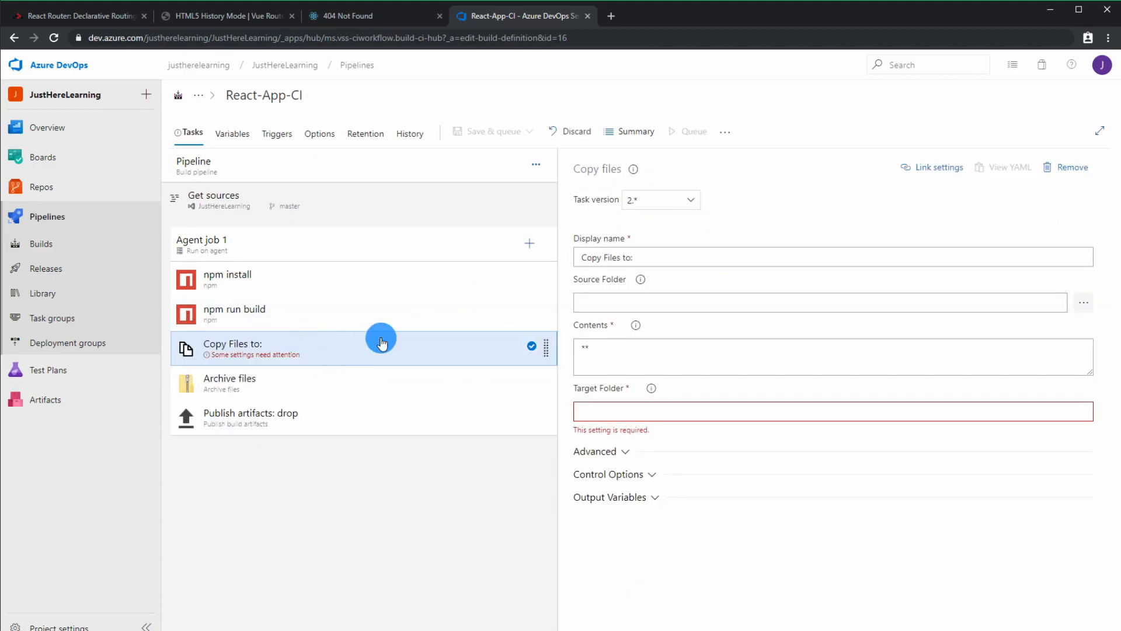
- Set the Copy files task: source react-app, contents .htaccess, target react-app/build
click(763, 302)
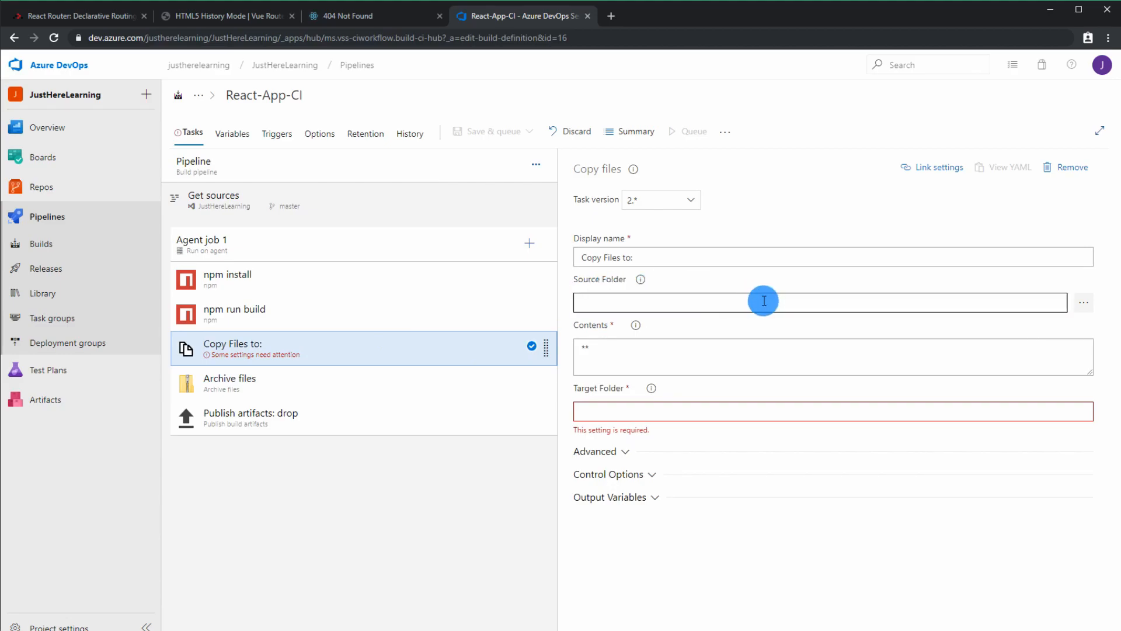
click(1082, 302)
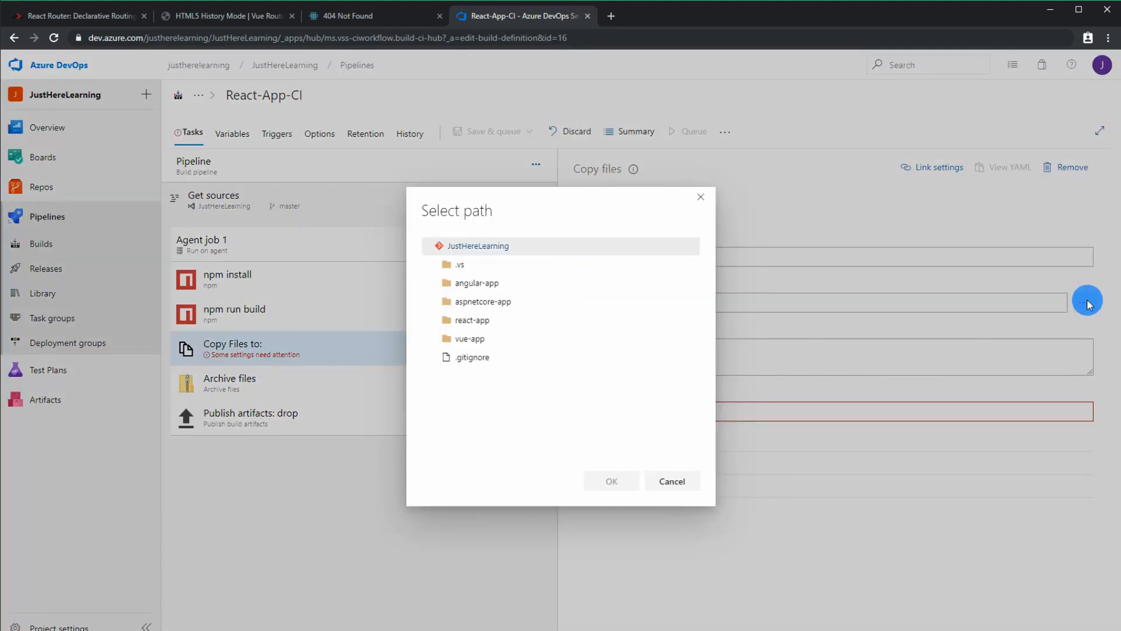
click(472, 319)
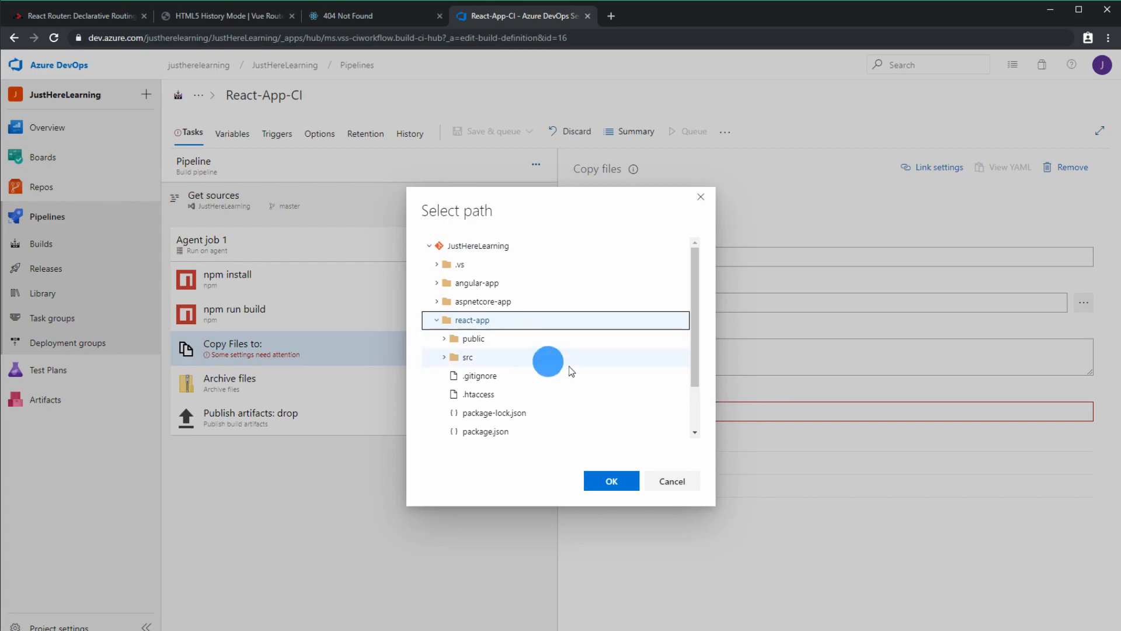
click(478, 394)
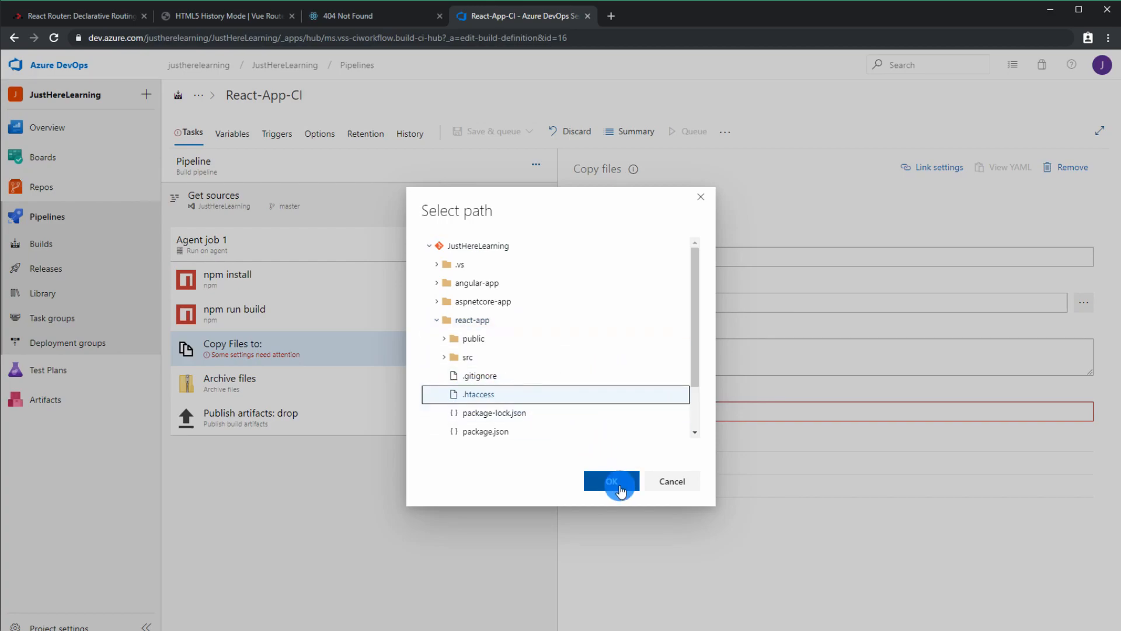
click(610, 481)
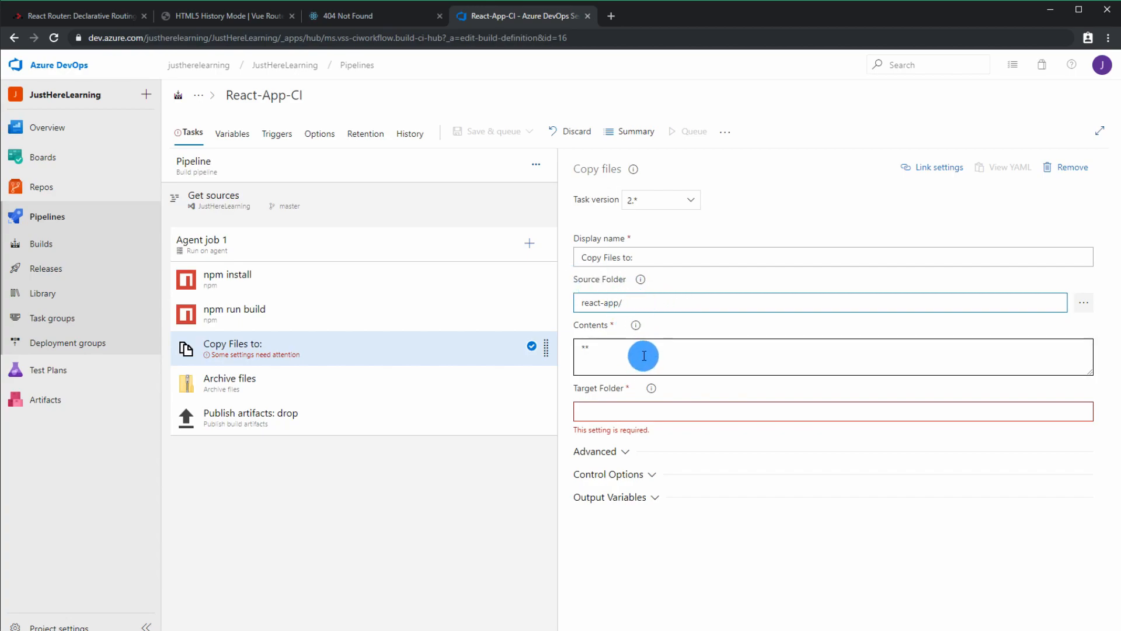
text(.htaccess)
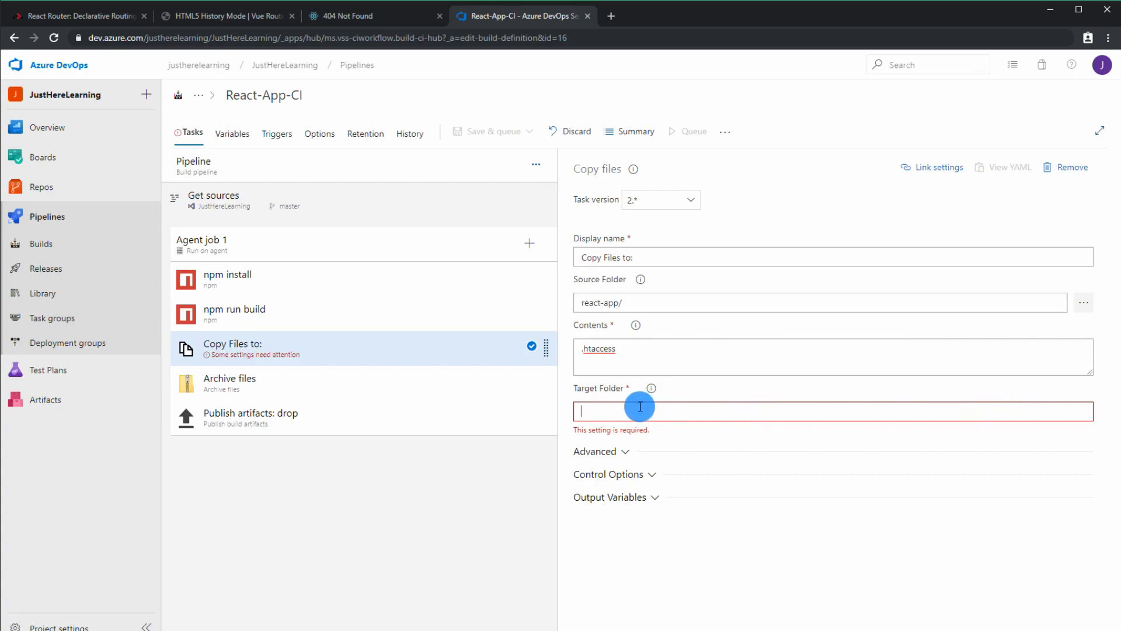
text(react-app/)
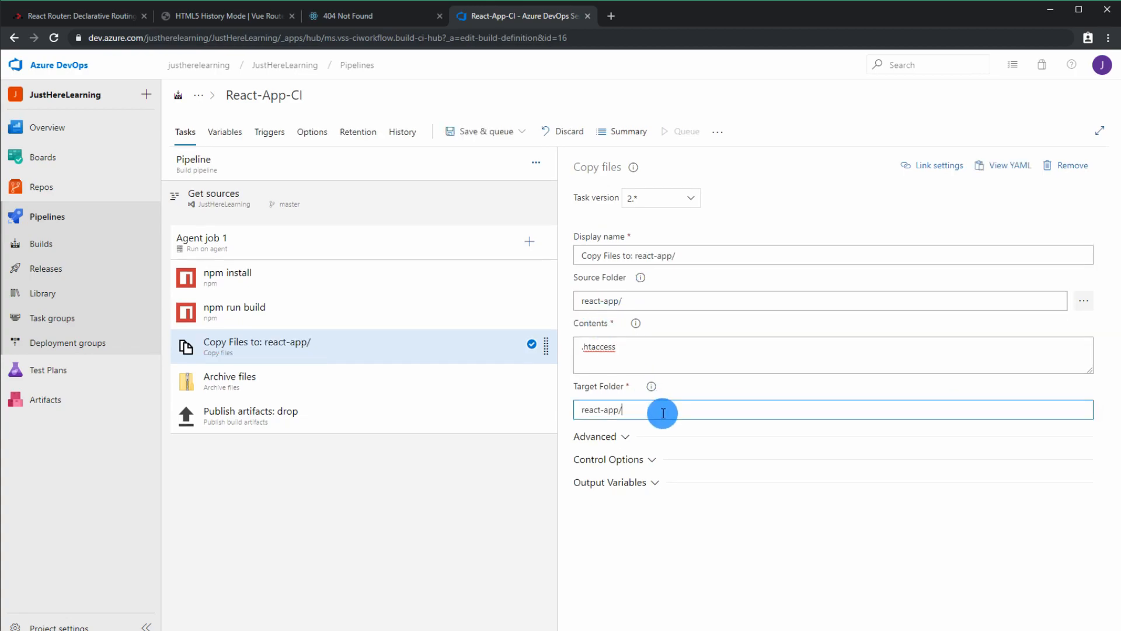
text(build)
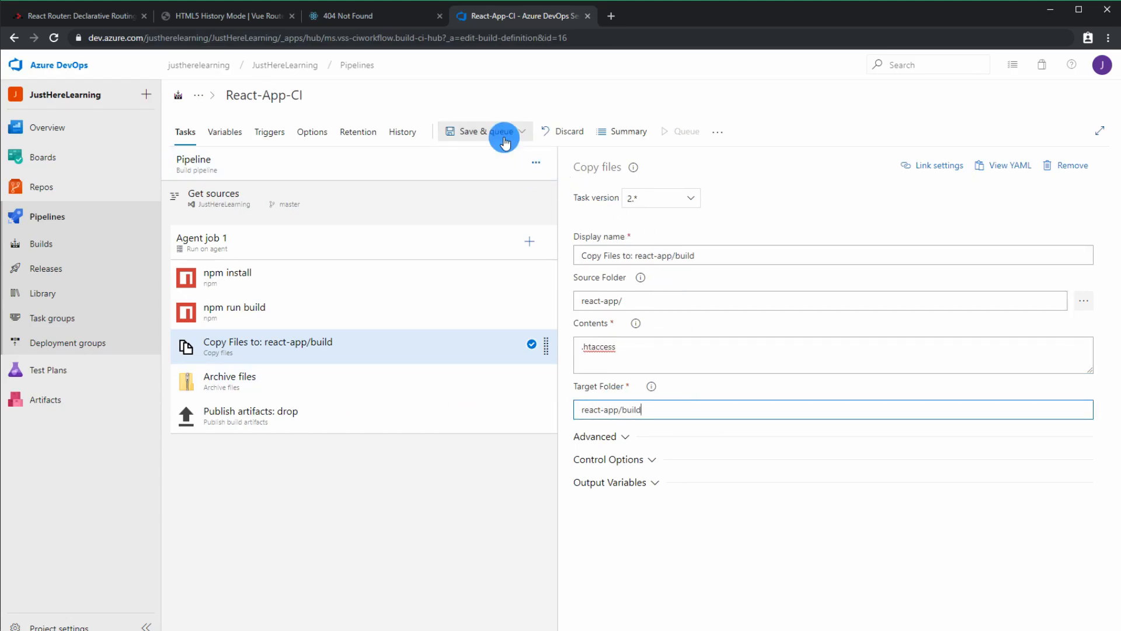
- Save the React-App-CI pipeline, run a build on master, and view the build list
click(480, 131)
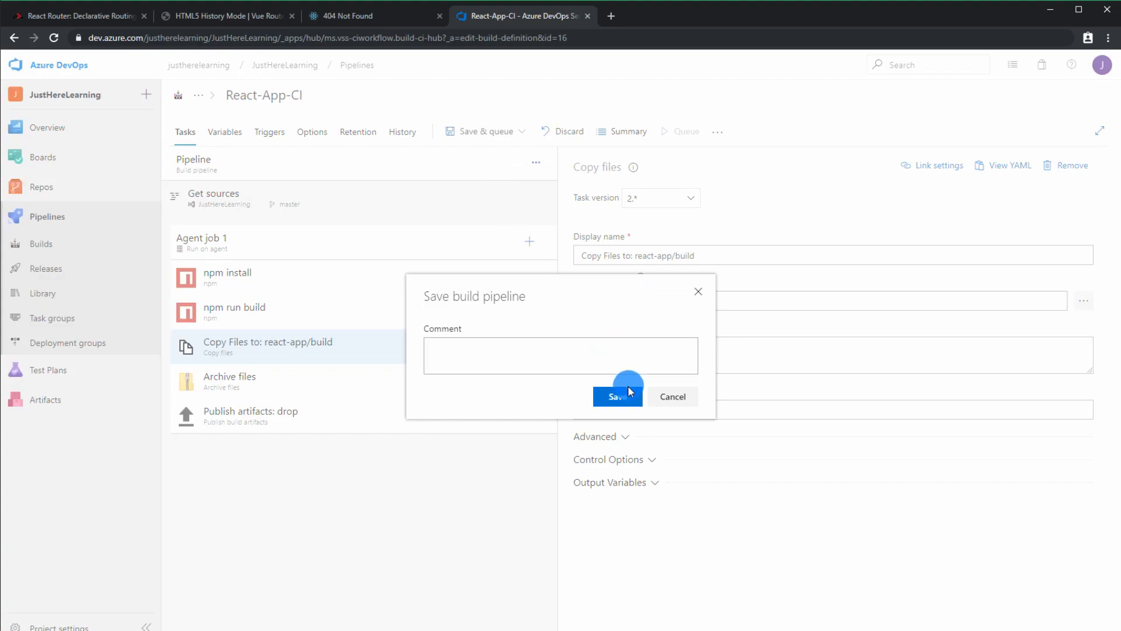
click(617, 395)
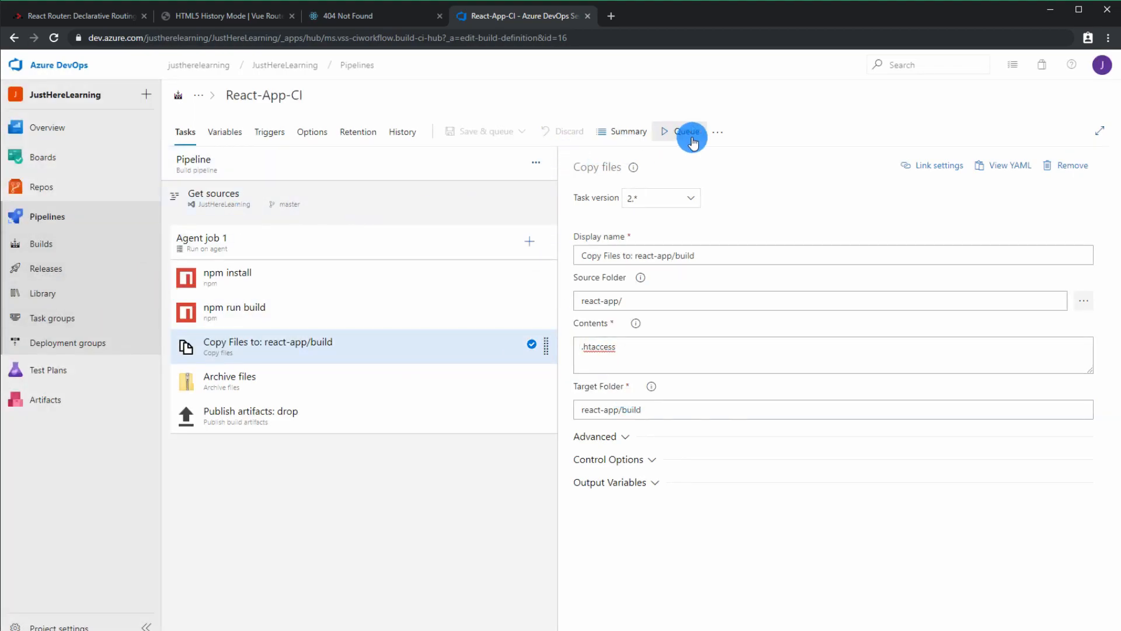
click(687, 131)
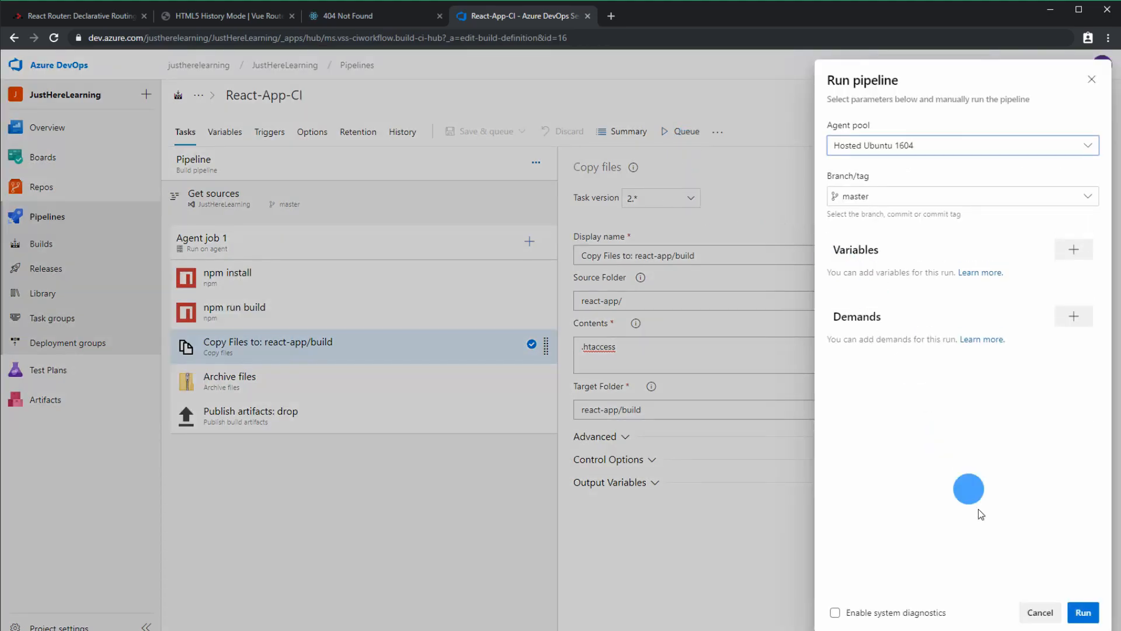
click(1082, 612)
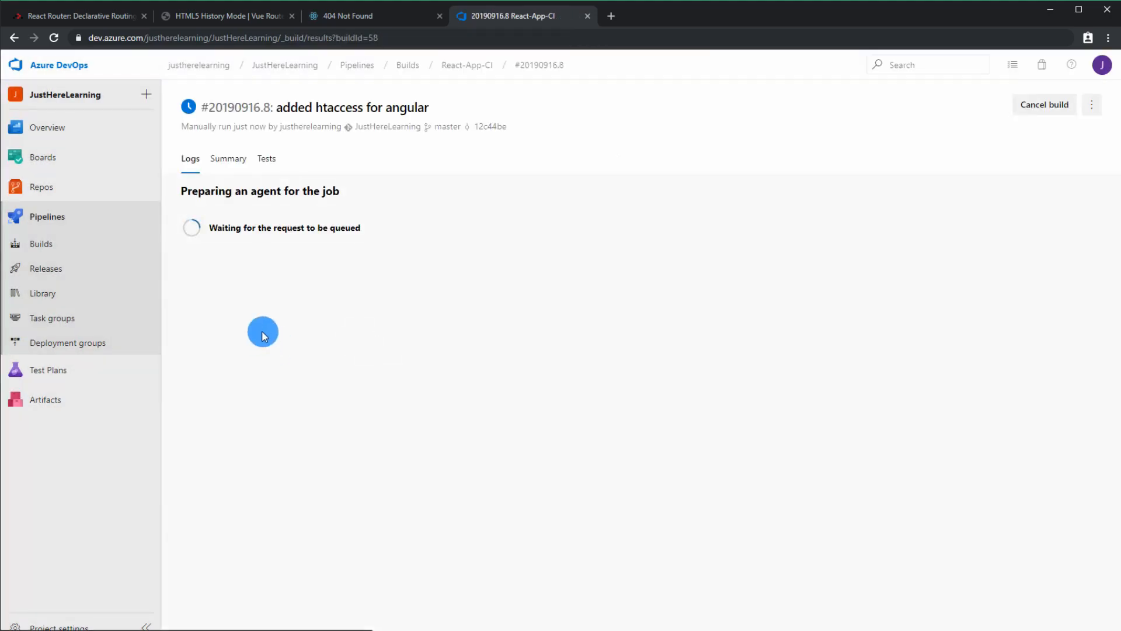
click(40, 244)
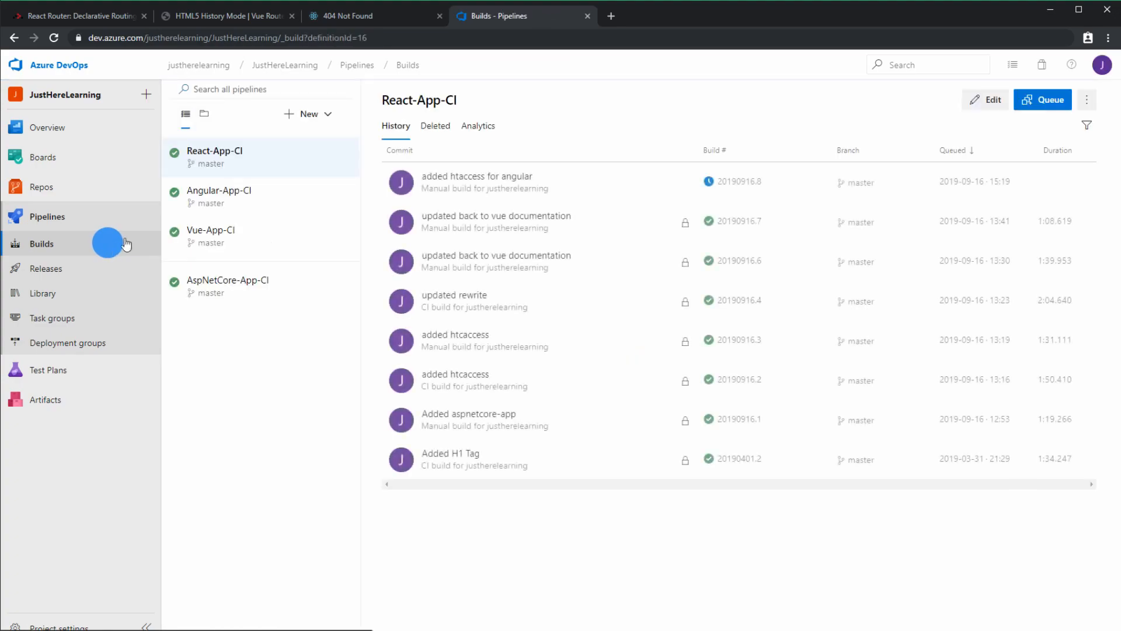
mouse_move(56, 256)
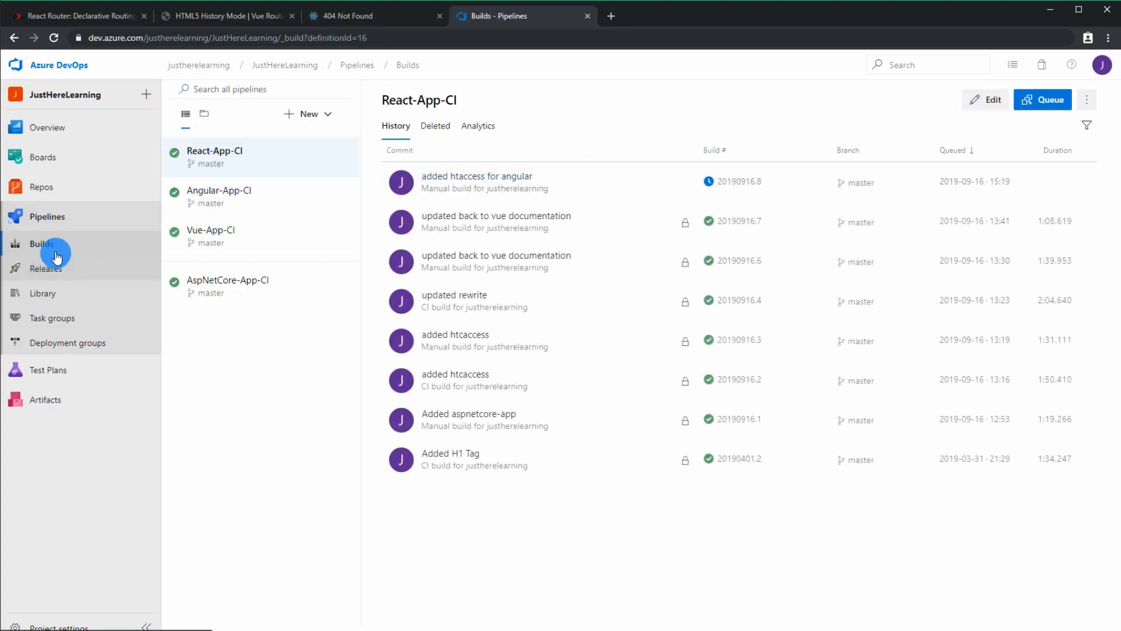
mouse_move(66, 234)
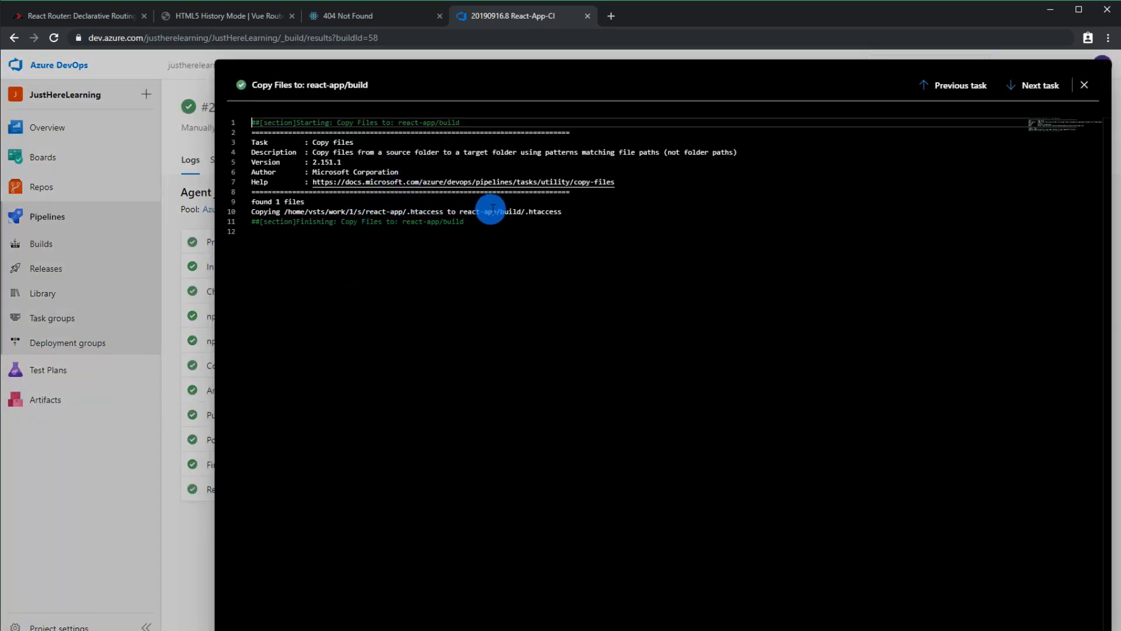
mouse_move(531, 211)
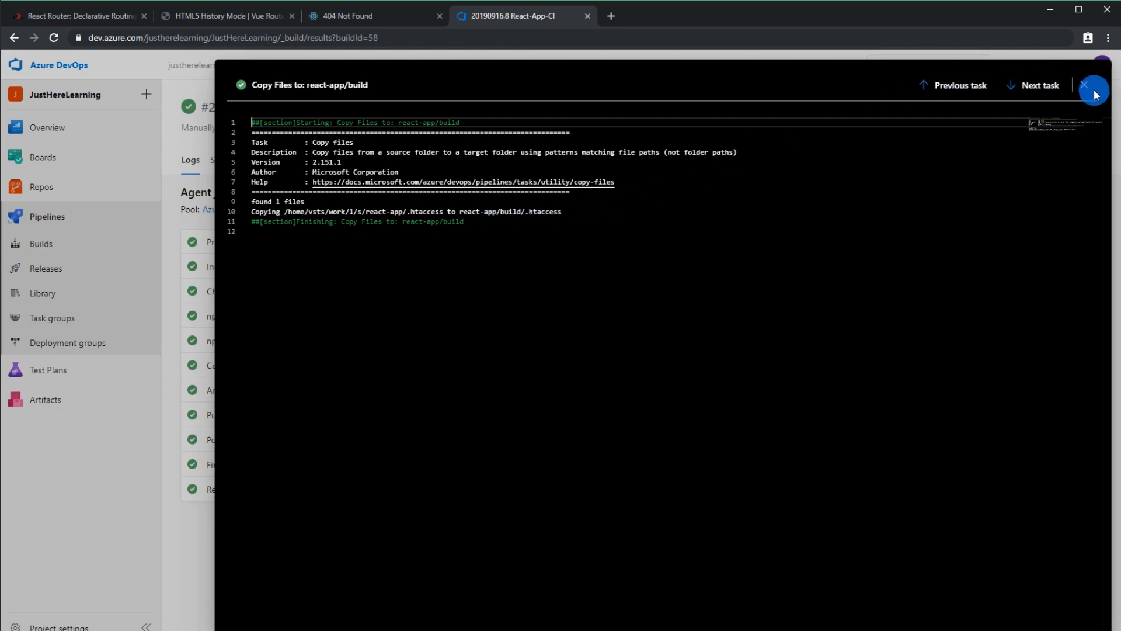
- Close build 20190916.8's Copy files log and view the React-App-CD release pipelines
click(1095, 84)
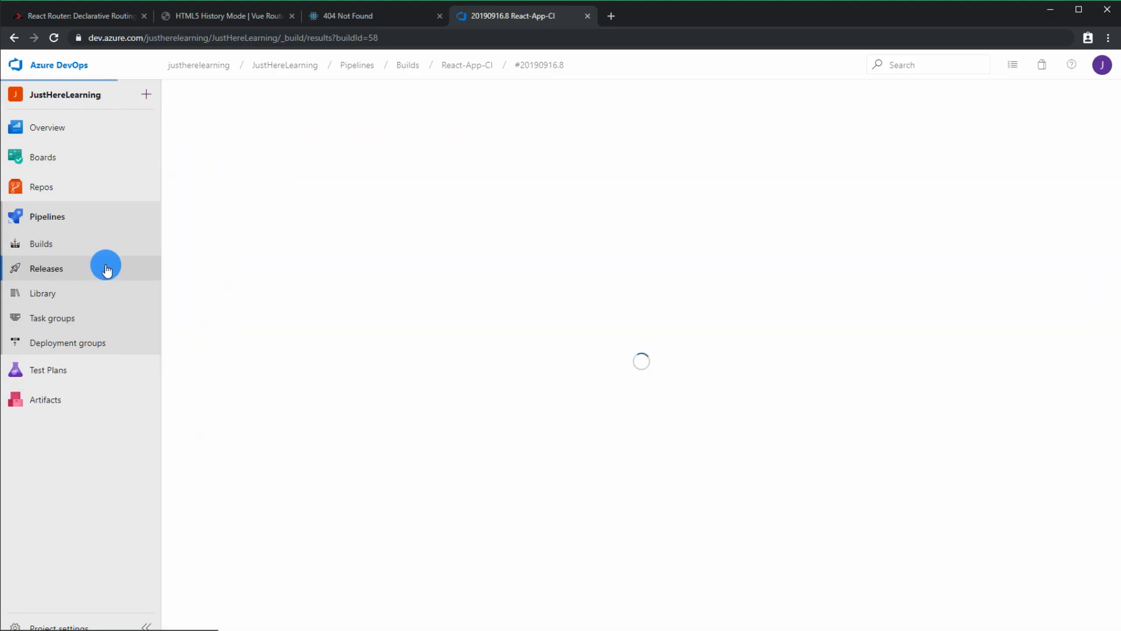
click(45, 268)
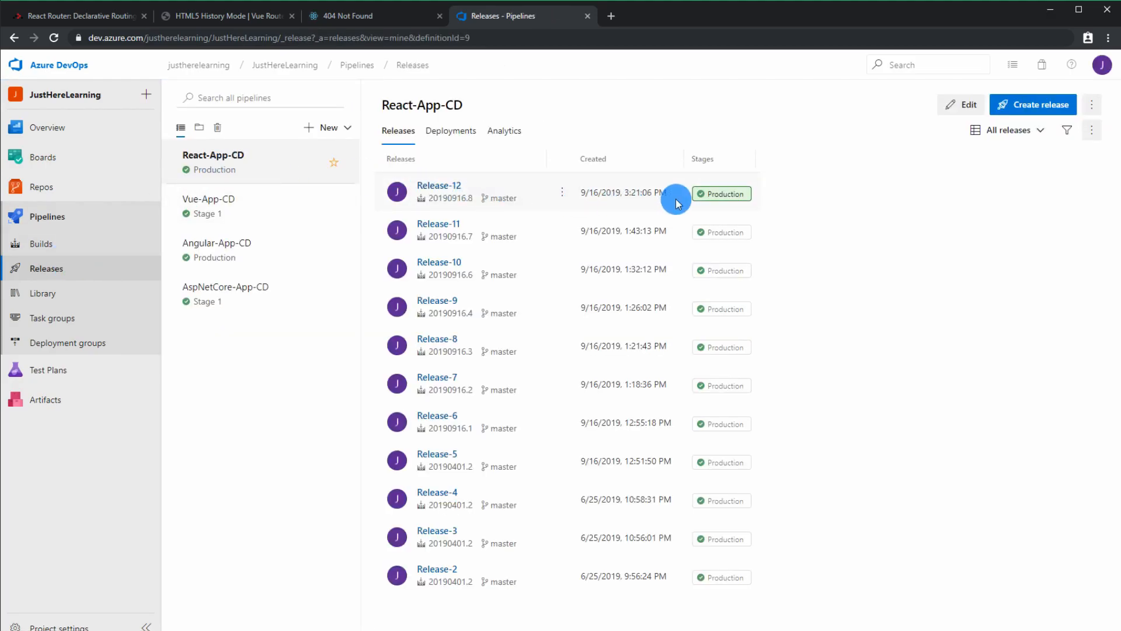
click(41, 244)
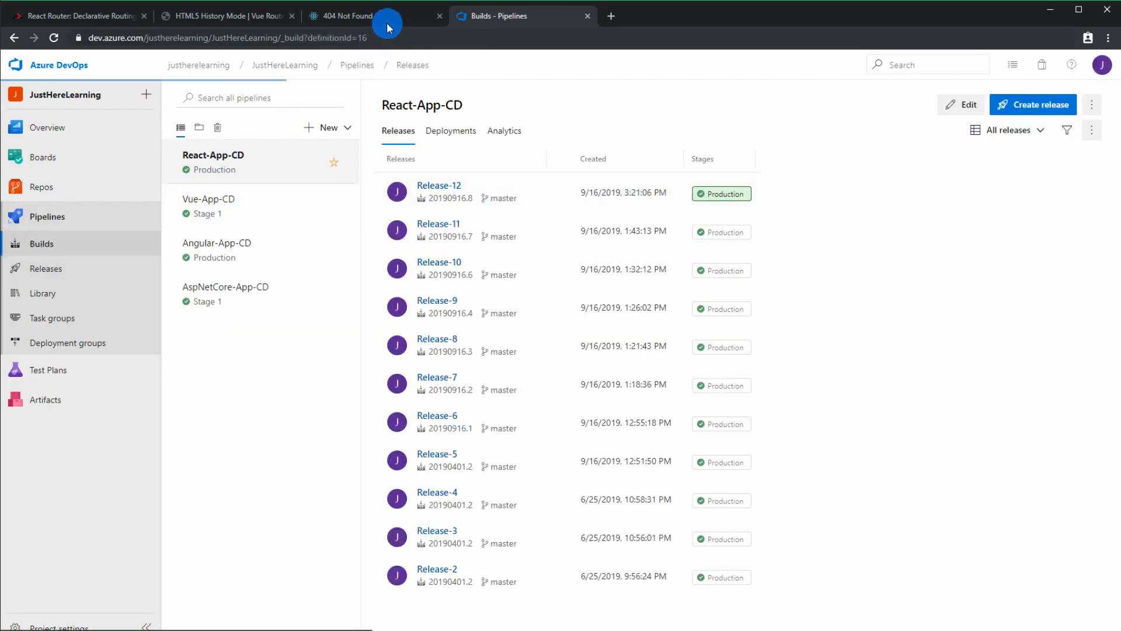
- Reload the deployed app, open Topics, refresh it, then open About without 404s
click(347, 16)
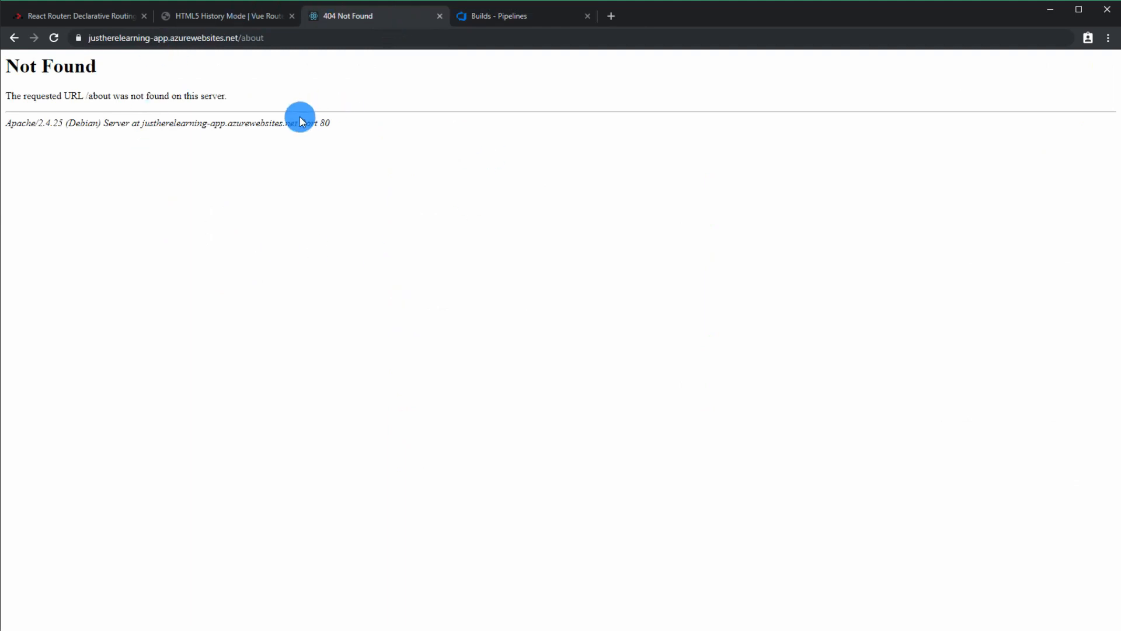
click(176, 38)
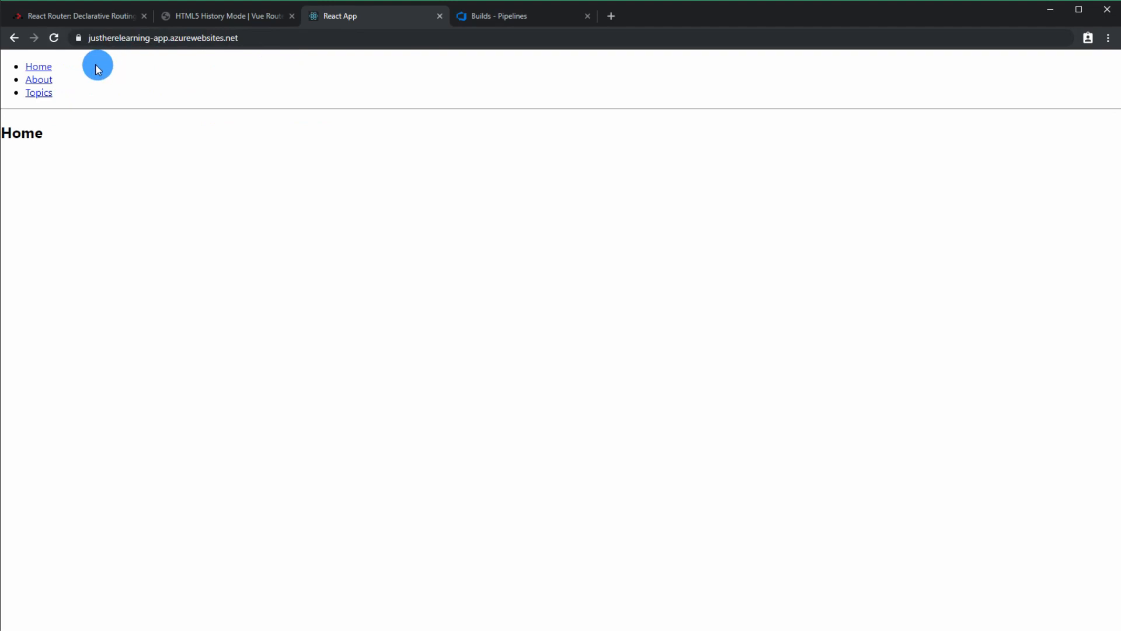
click(39, 92)
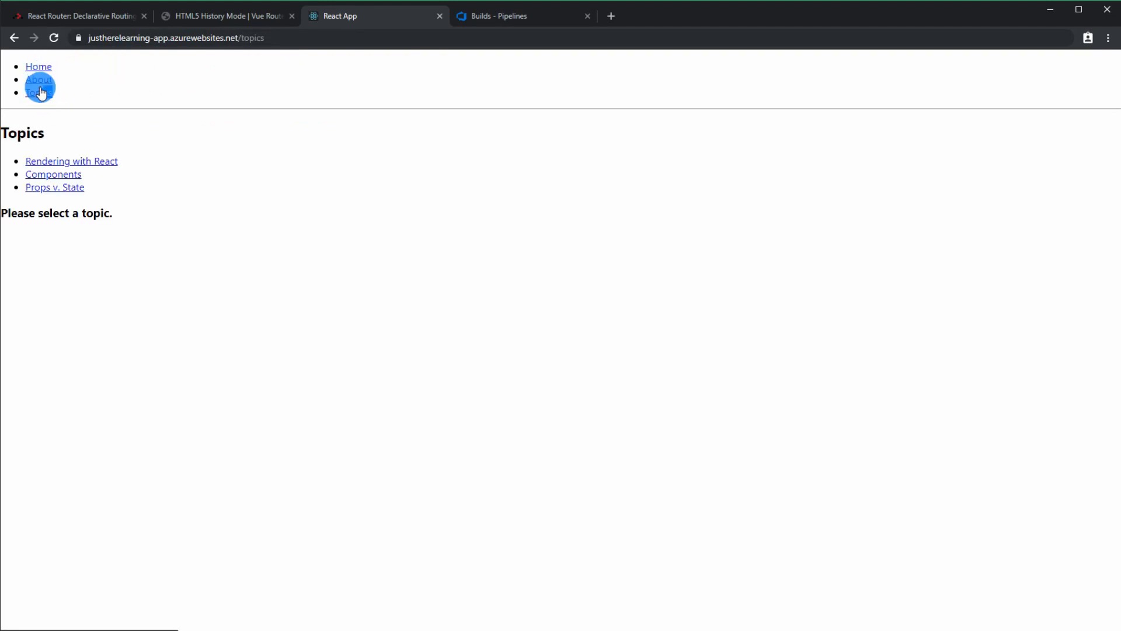
mouse_move(195, 98)
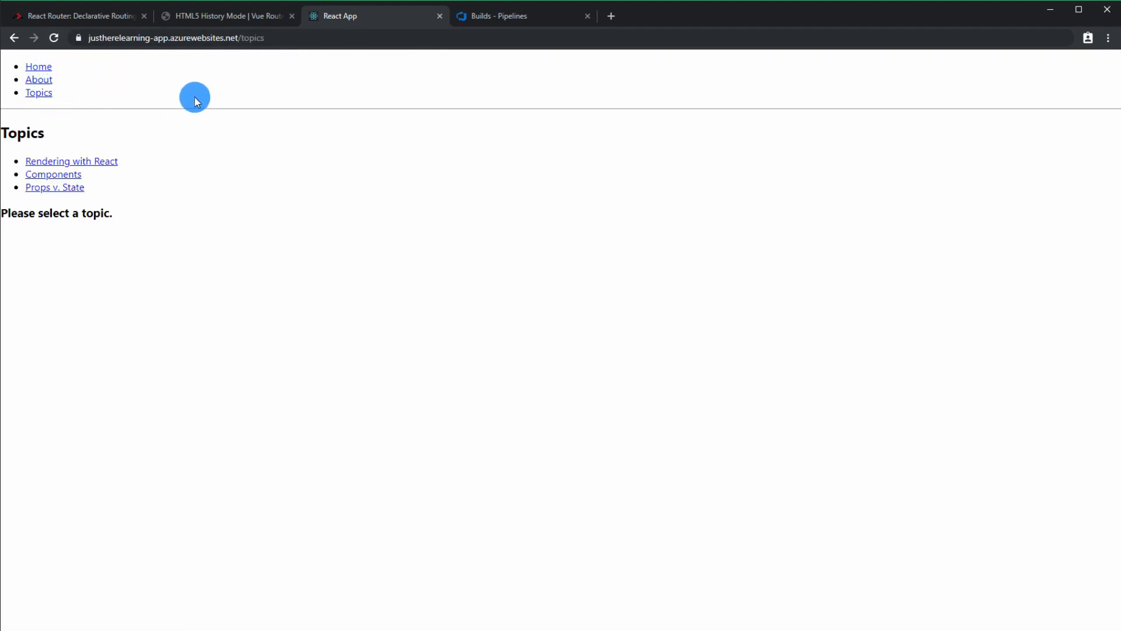
click(53, 38)
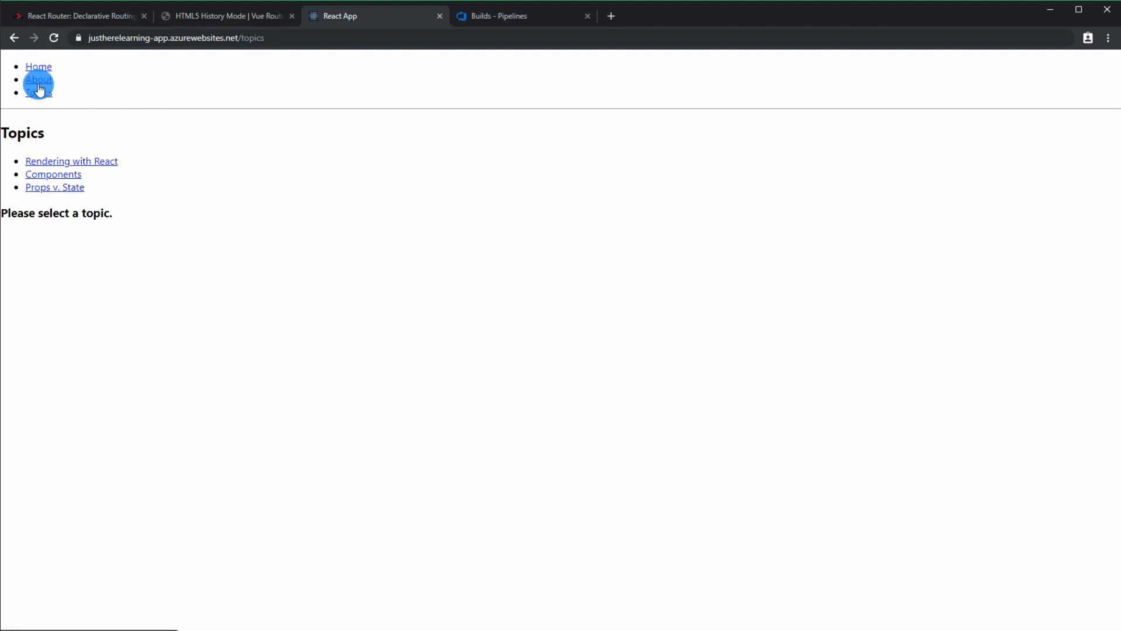
click(38, 80)
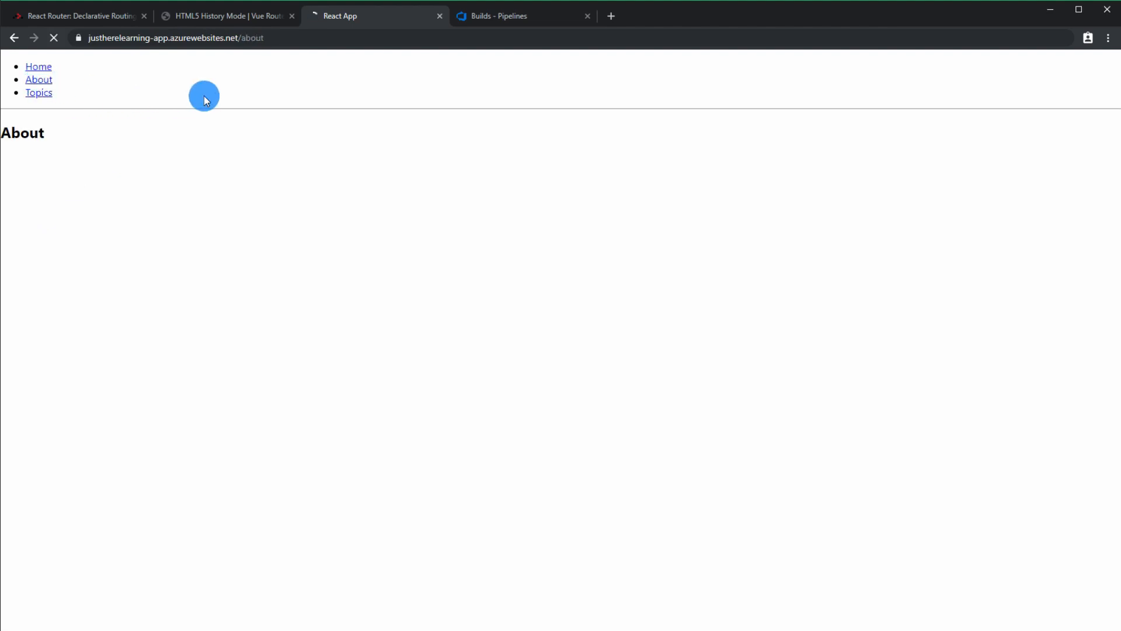